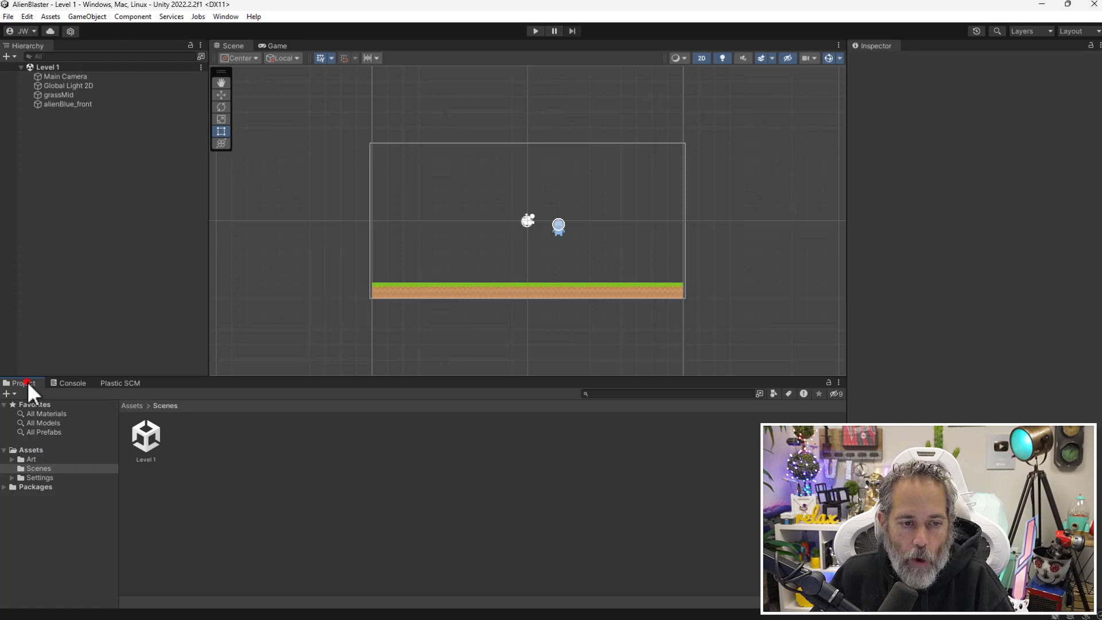
Add a folder named 'Scripts' under Assets and open it.
{"action": "left_click", "coordinate": [31, 449]}
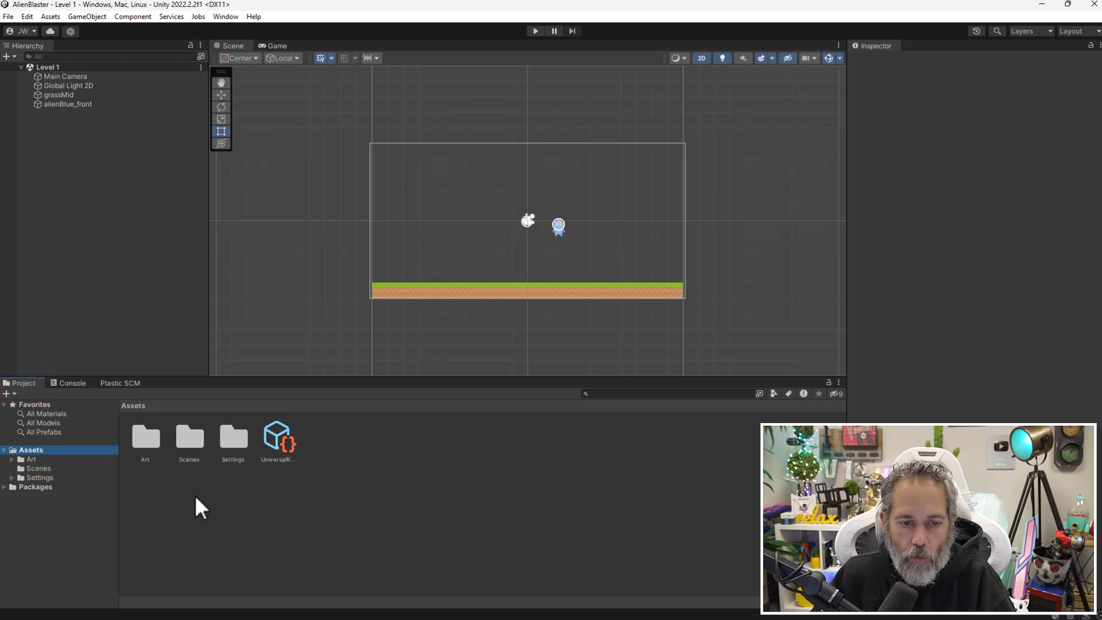
{"action": "mouse_move", "coordinate": [379, 524]}
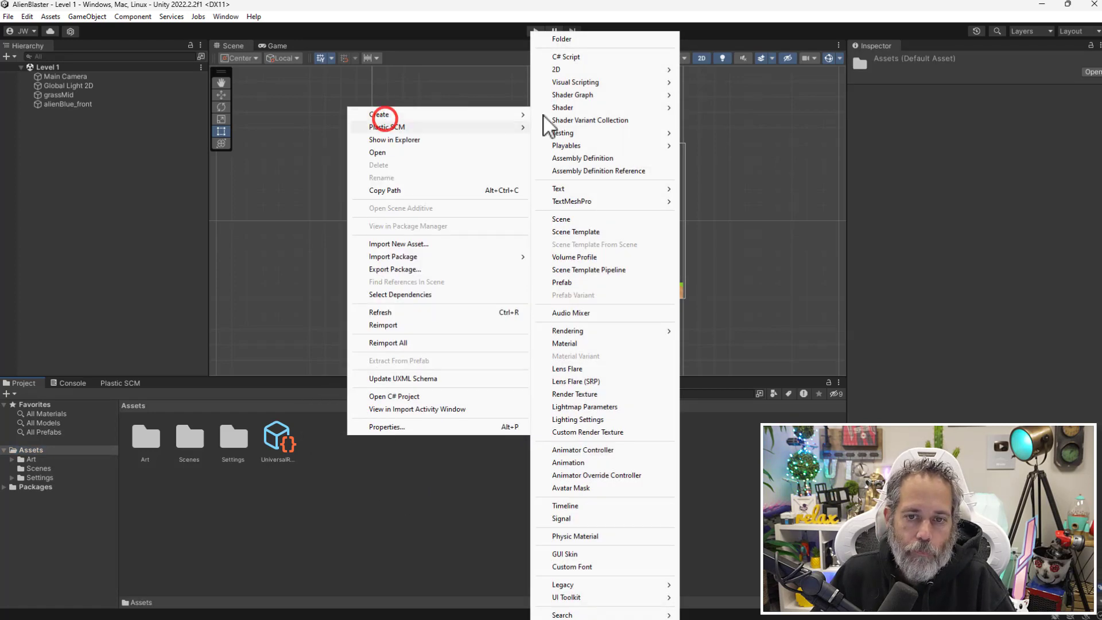
{"action": "left_click", "coordinate": [561, 38]}
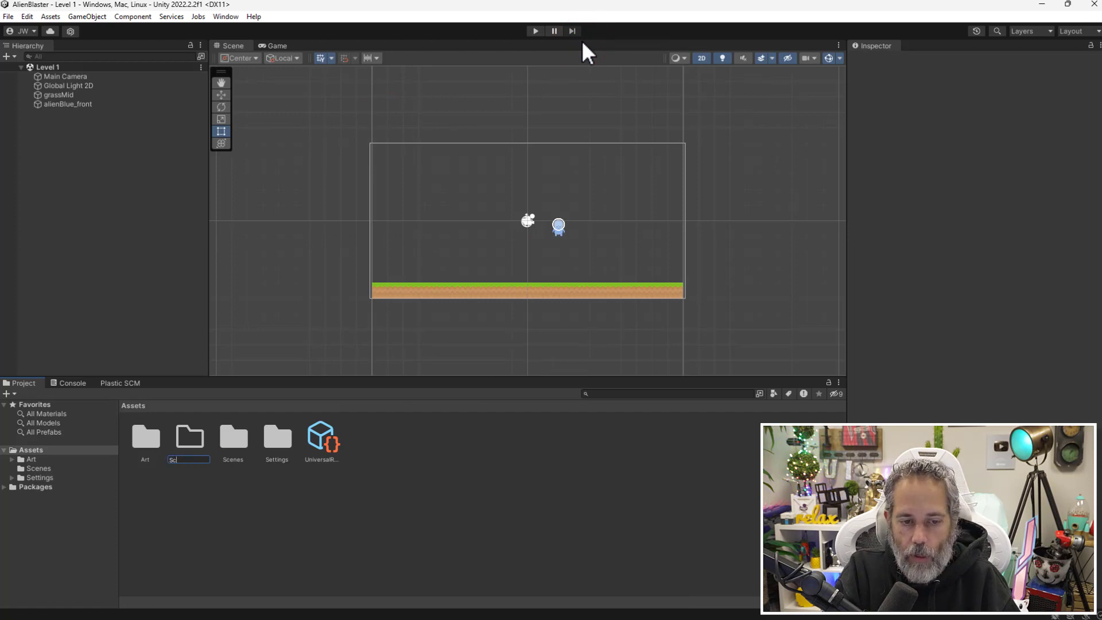
{"action": "type", "text": "Scripts"}
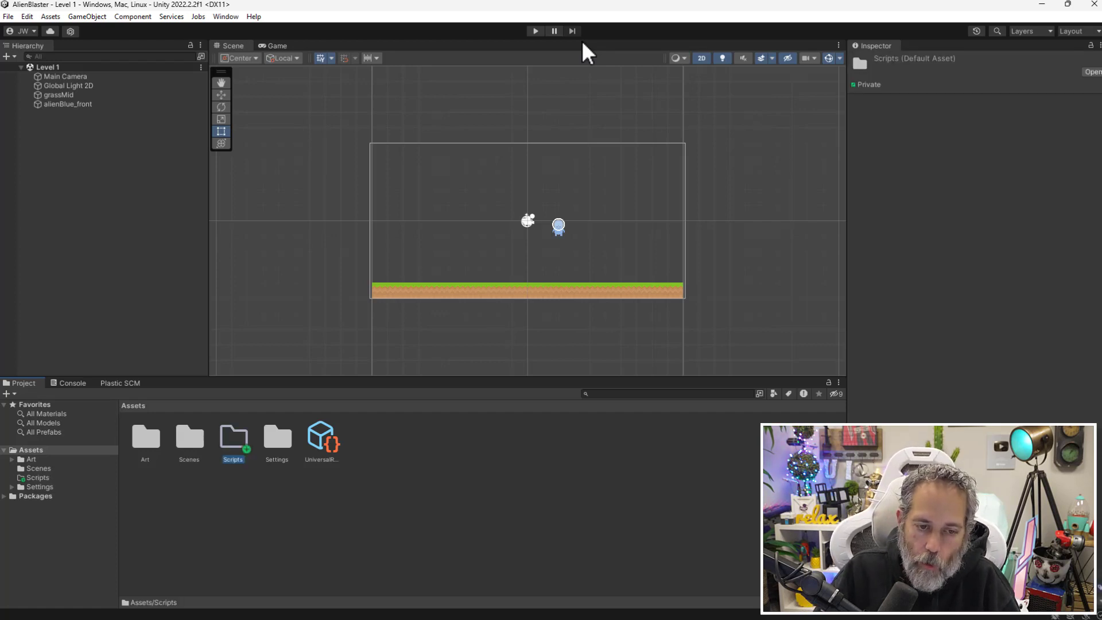
{"action": "double_click", "coordinate": [233, 436]}
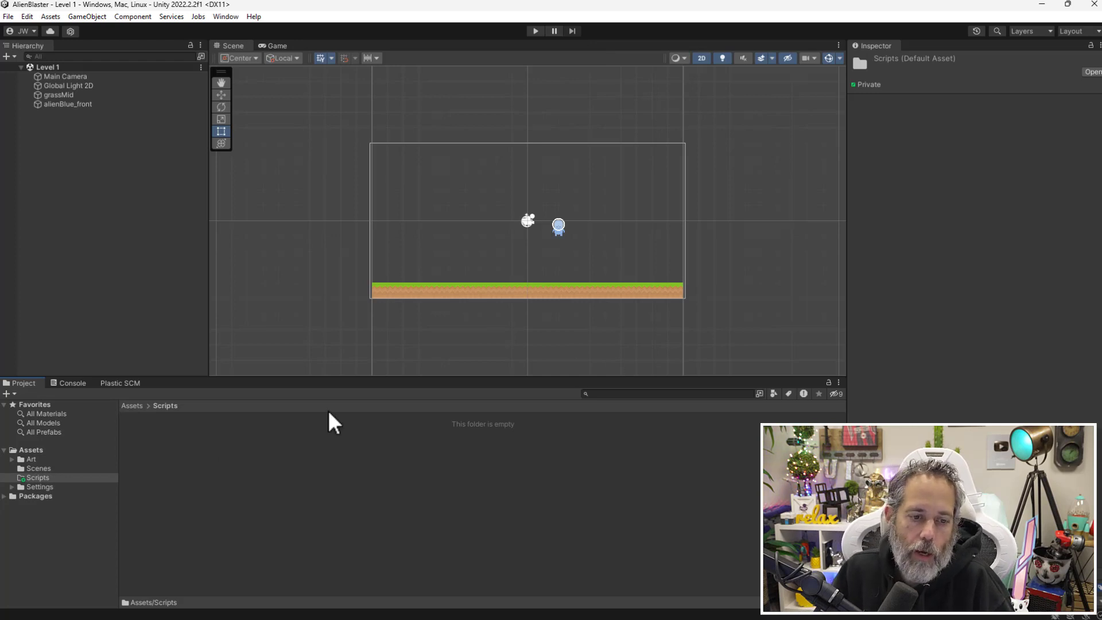
{"action": "mouse_move", "coordinate": [264, 476]}
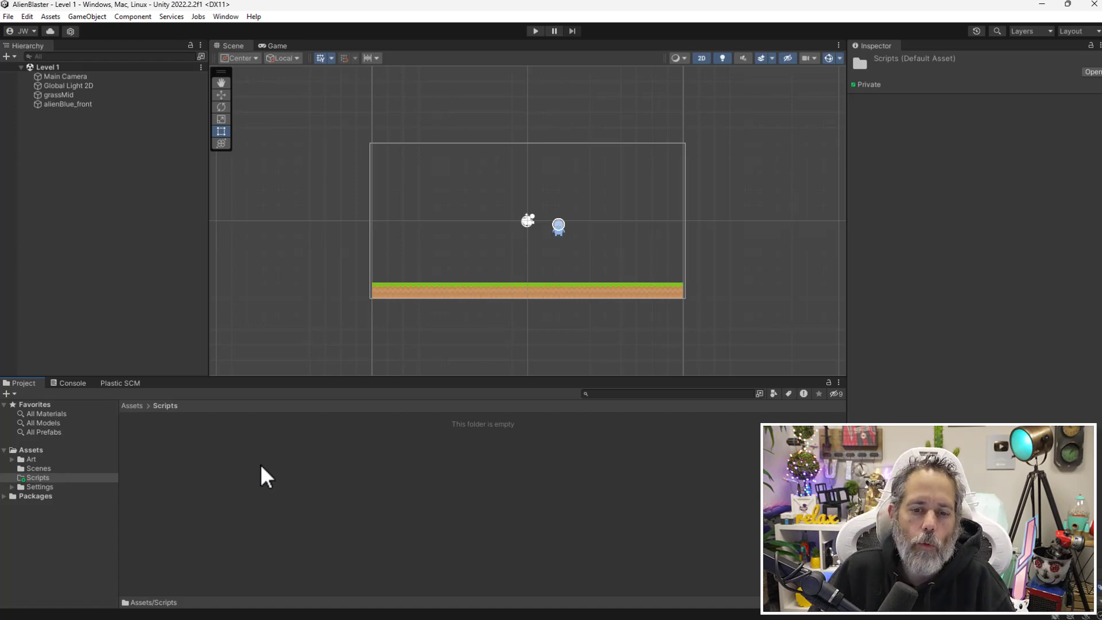
Create a new C# script in the Scripts folder and name it 'Player'.
{"action": "right_click", "coordinate": [266, 476]}
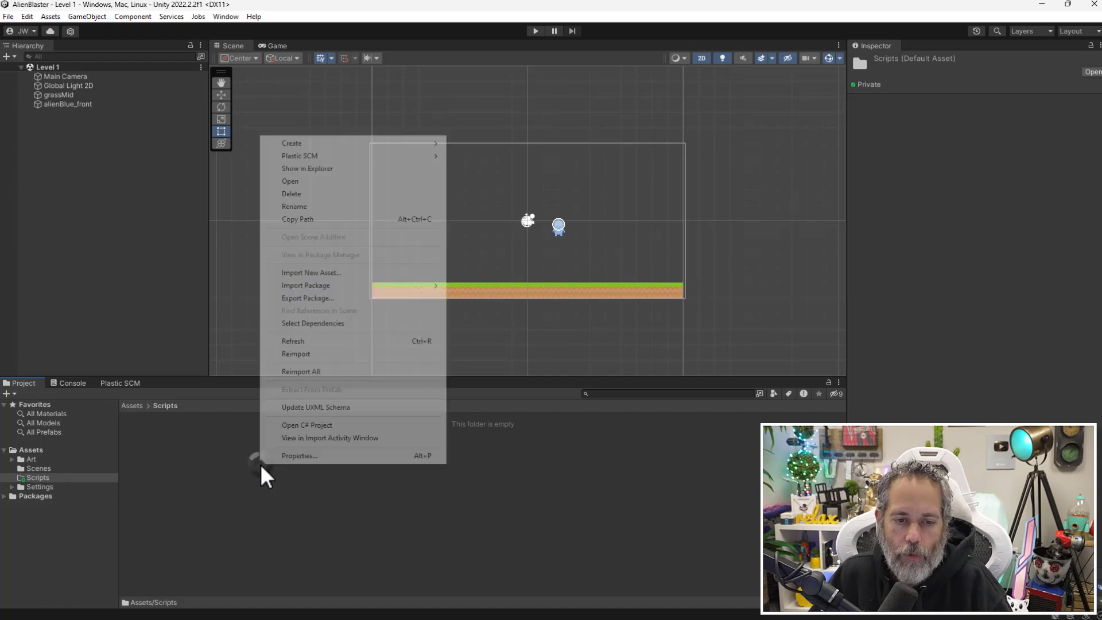
{"action": "left_click", "coordinate": [292, 143]}
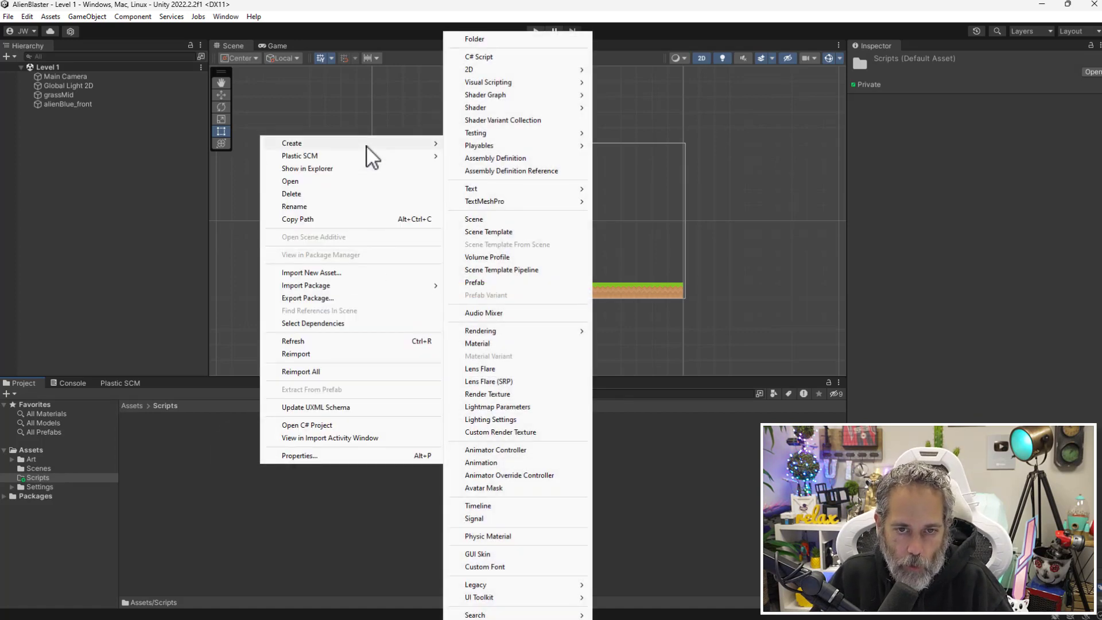
{"action": "mouse_move", "coordinate": [492, 69]}
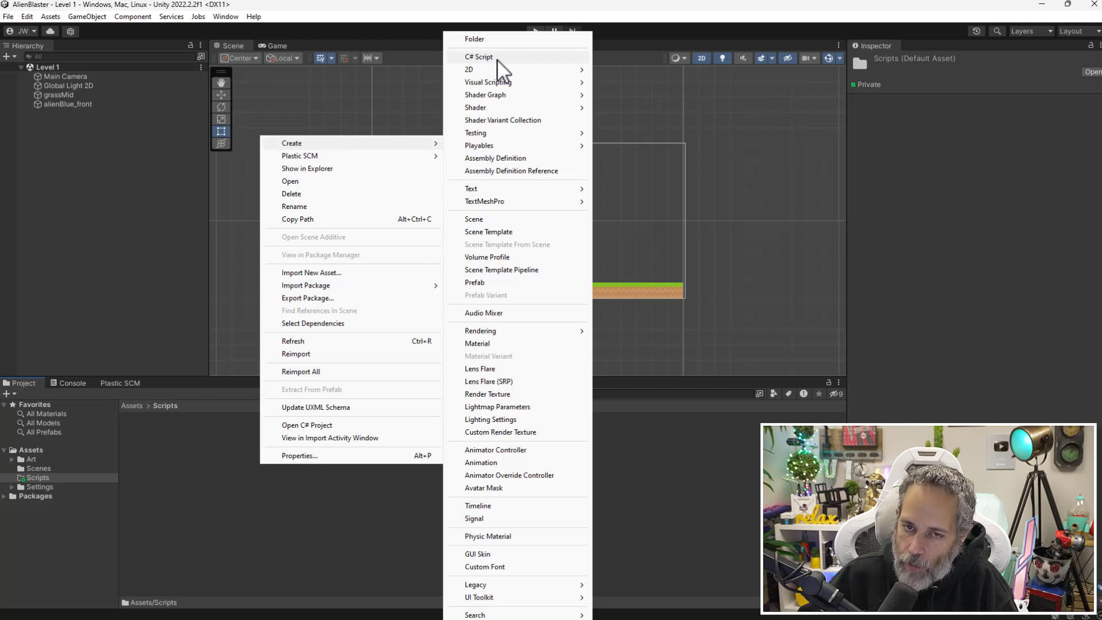
{"action": "left_click", "coordinate": [478, 56]}
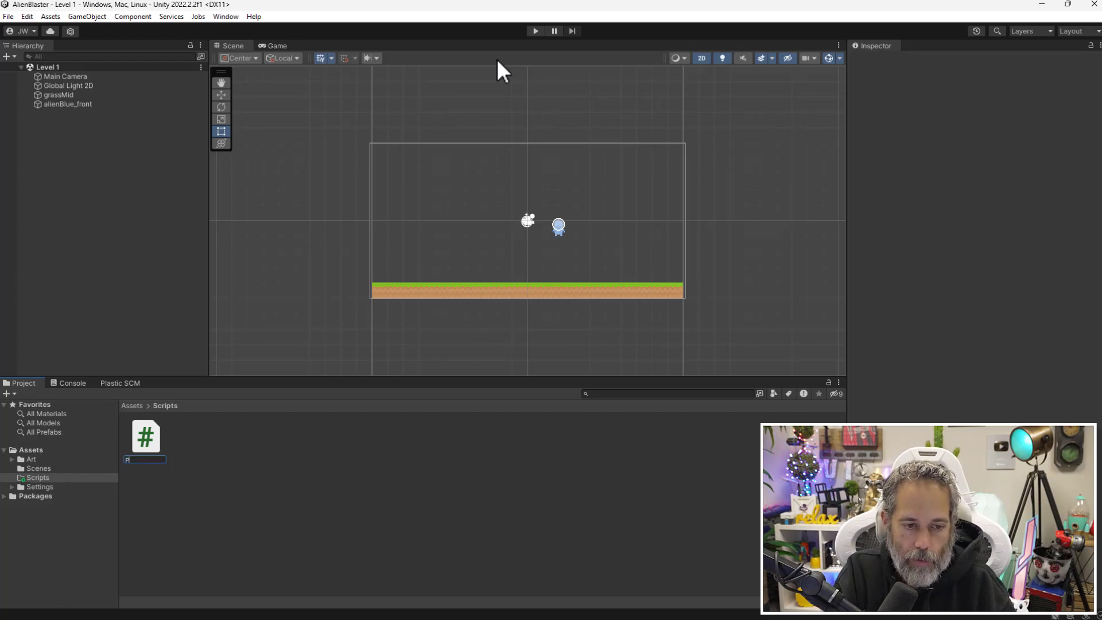
{"action": "type", "text": "layer"}
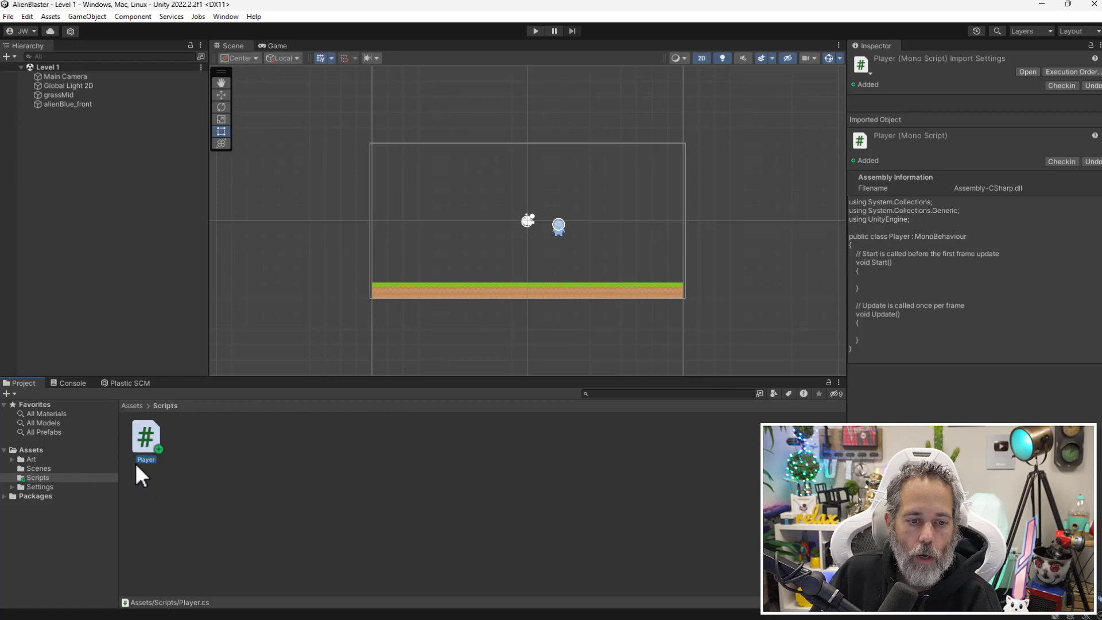
{"action": "mouse_move", "coordinate": [840, 344]}
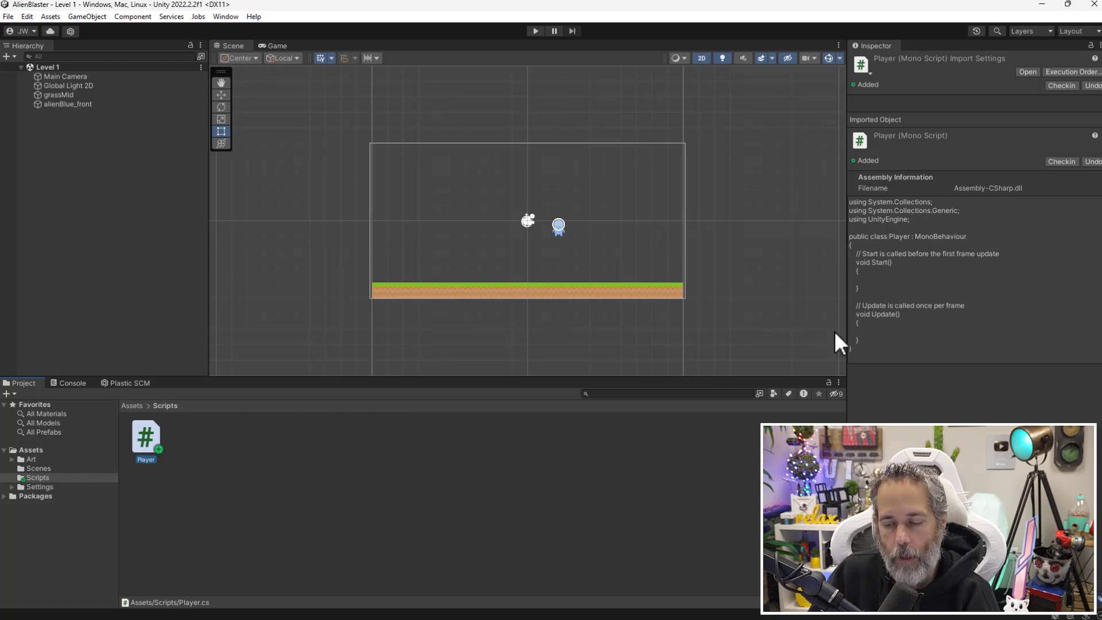
{"action": "mouse_move", "coordinate": [884, 259]}
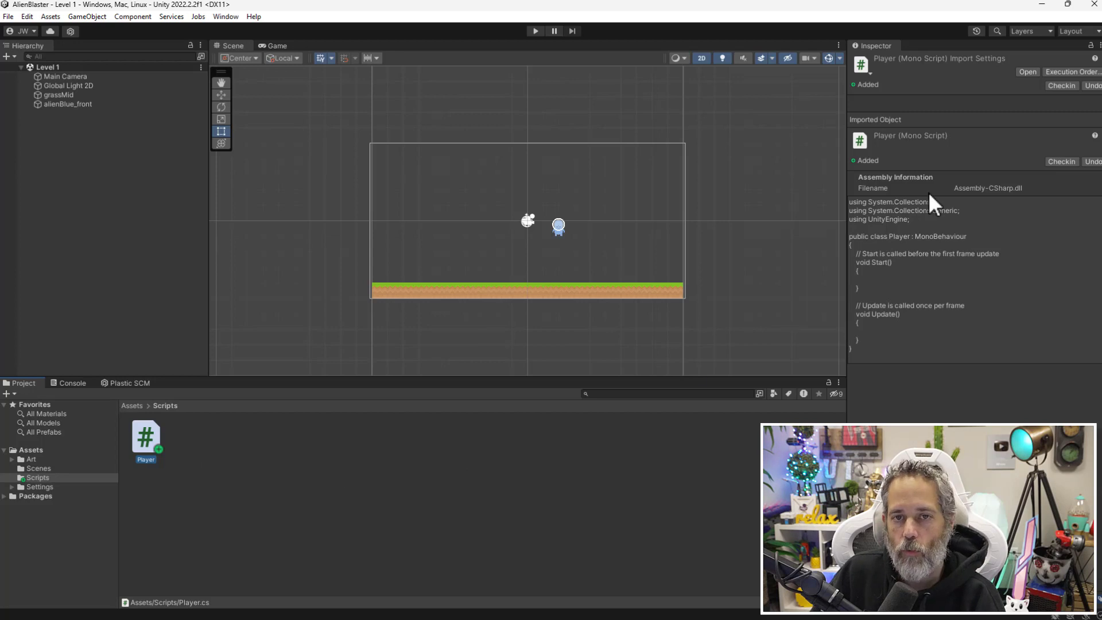
{"action": "mouse_move", "coordinate": [900, 250]}
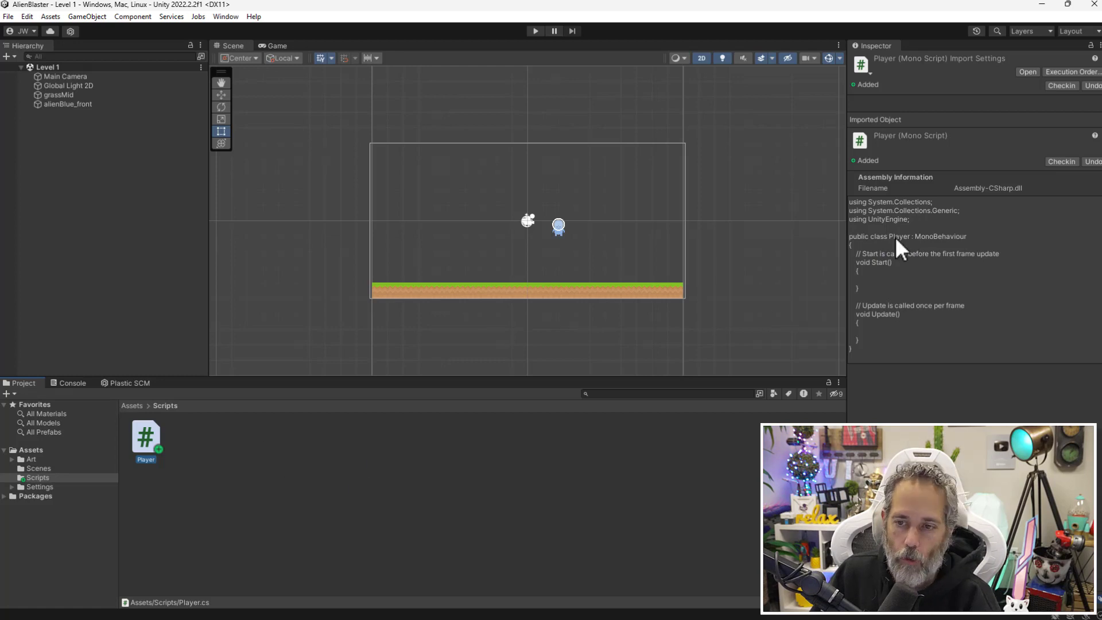
{"action": "mouse_move", "coordinate": [229, 275]}
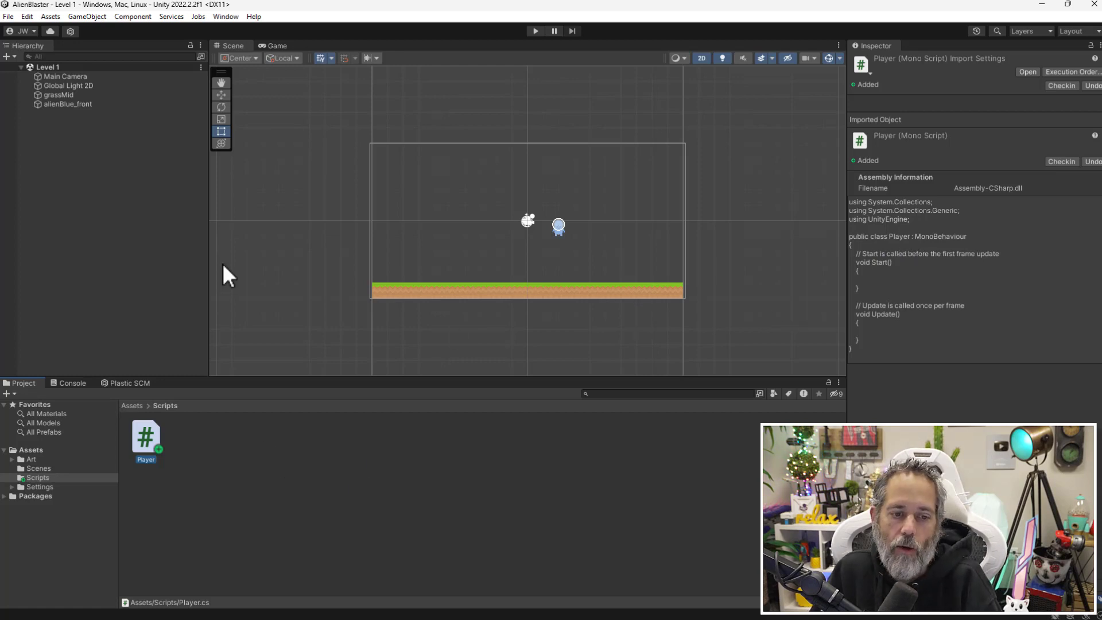
{"action": "mouse_move", "coordinate": [495, 260]}
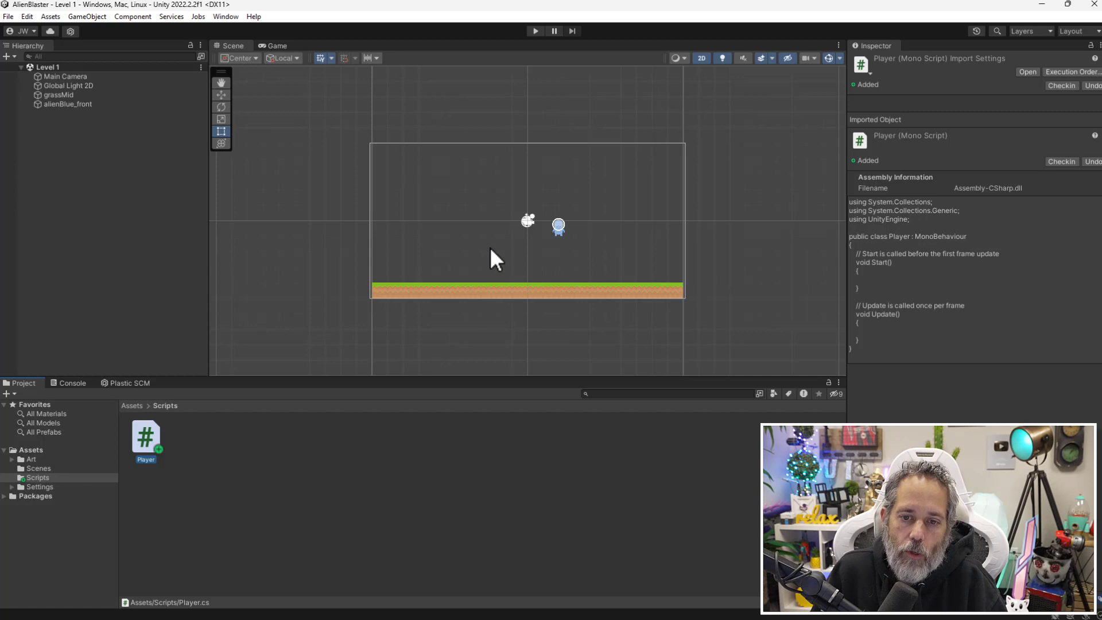
{"action": "mouse_move", "coordinate": [294, 401]}
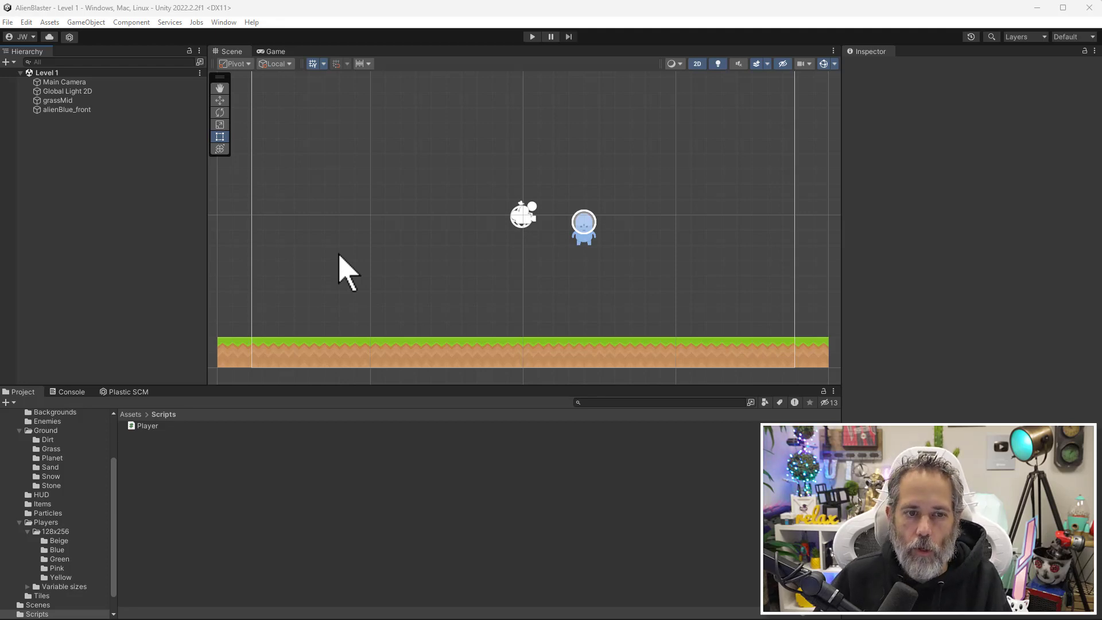
{"action": "mouse_move", "coordinate": [383, 201]}
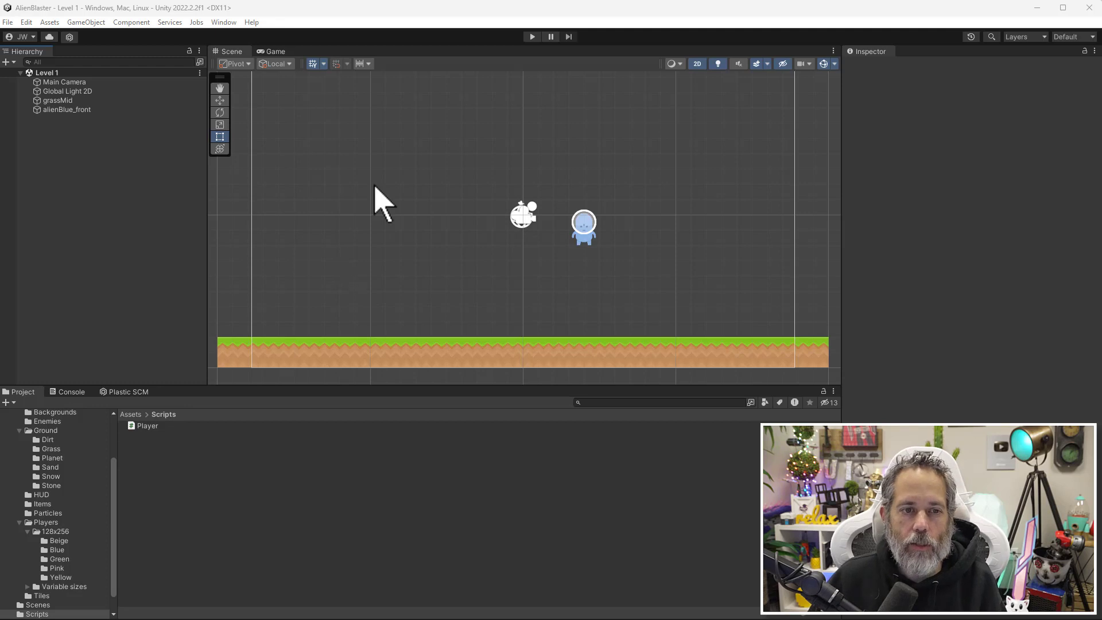
Open the AlienBlaster C# project in Visual Studio from the Assets menu.
{"action": "left_click", "coordinate": [48, 21]}
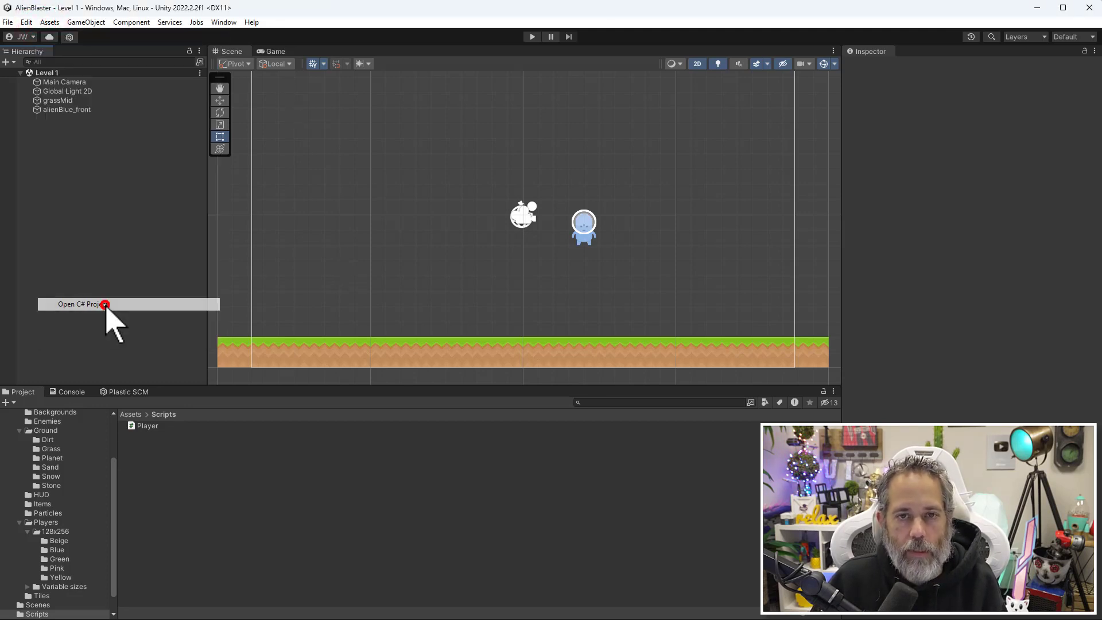
{"action": "left_click", "coordinate": [79, 303]}
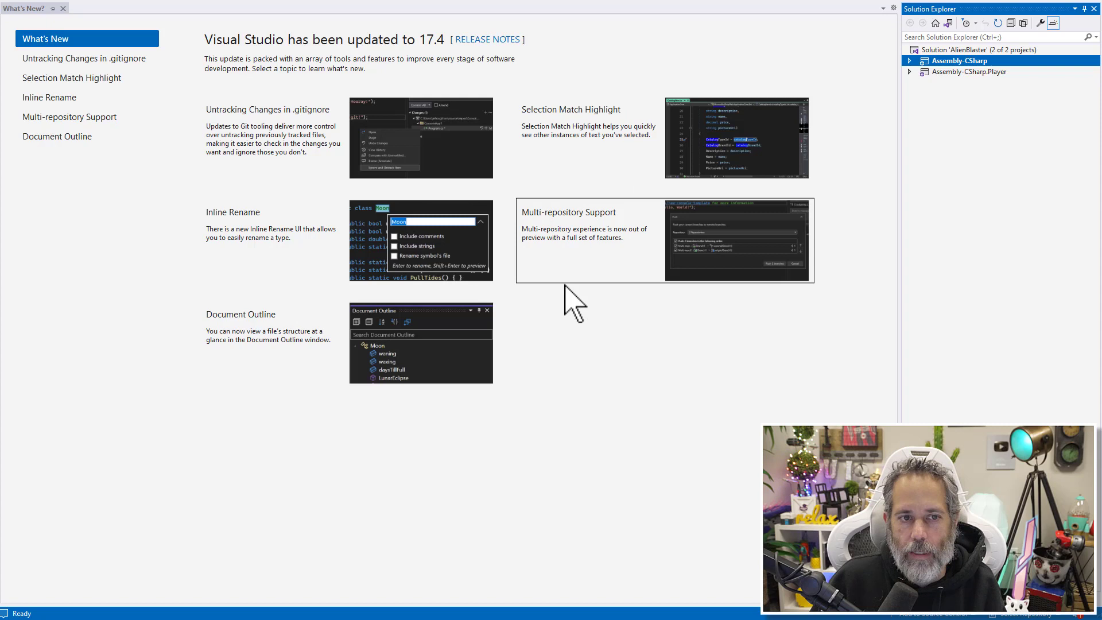
{"action": "mouse_move", "coordinate": [326, 200]}
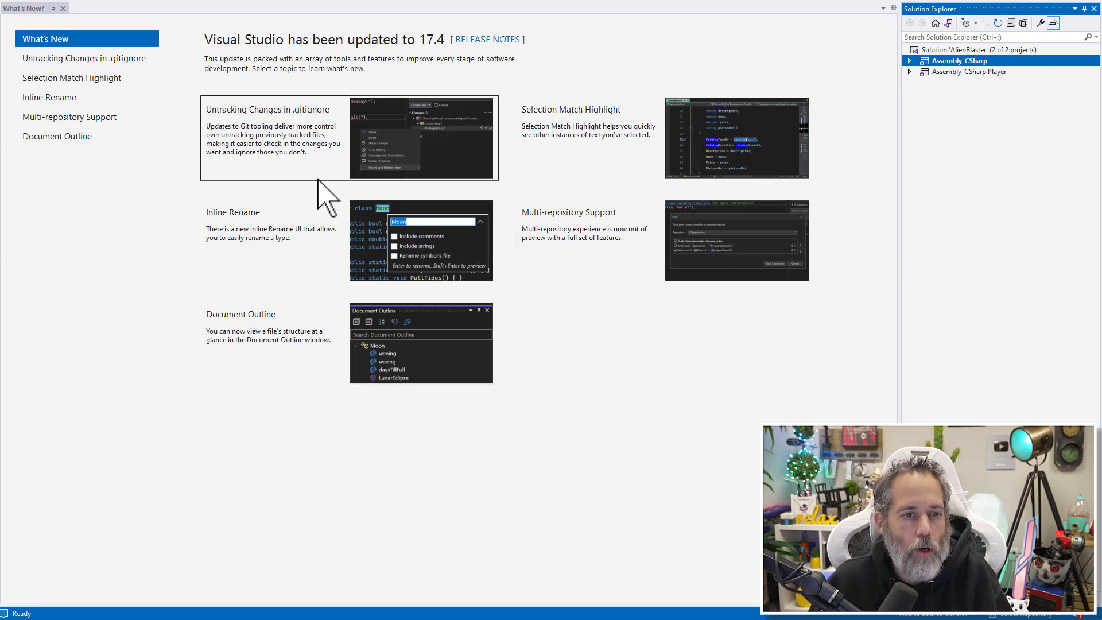
{"action": "mouse_move", "coordinate": [62, 7]}
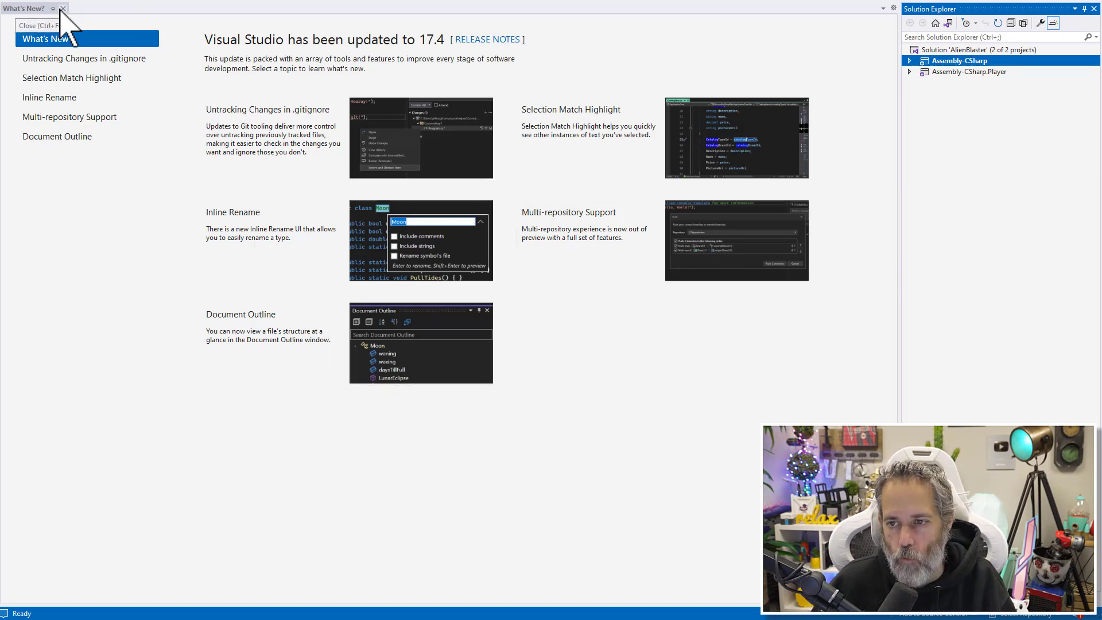
Close What's New and open Player.cs from Assembly-CSharp > Assets > Scripts.
{"action": "left_click", "coordinate": [62, 8]}
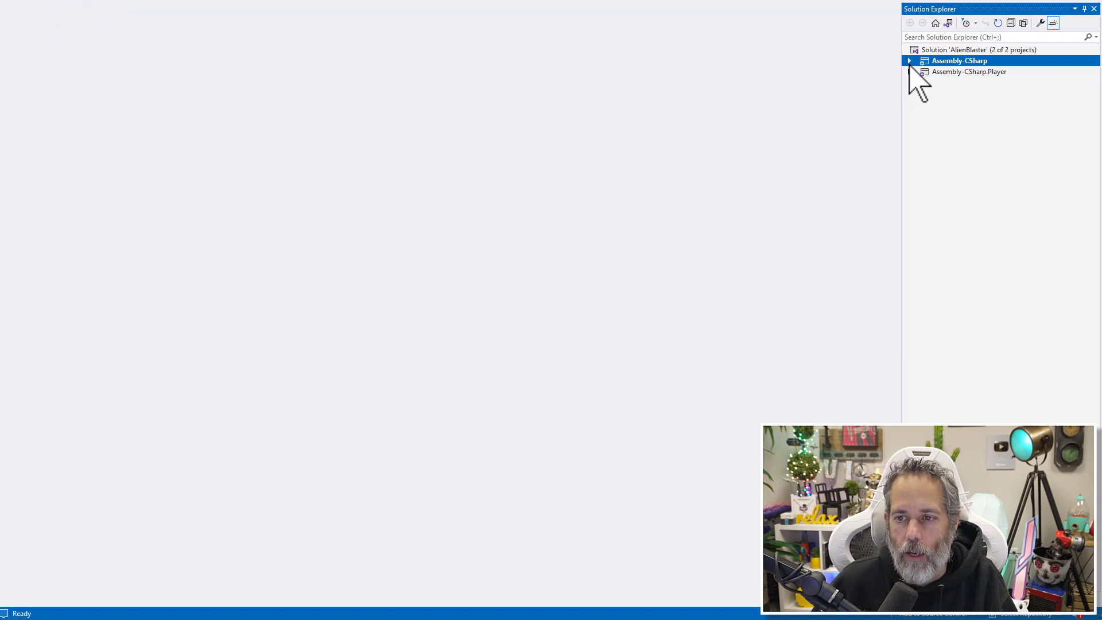
{"action": "left_click", "coordinate": [910, 60]}
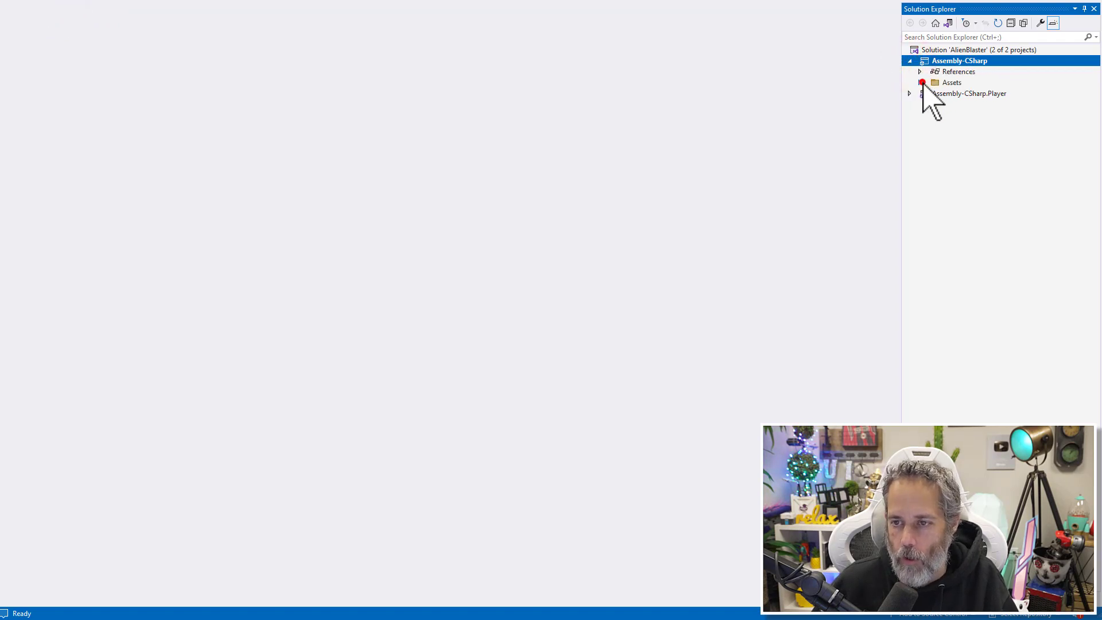
{"action": "left_click", "coordinate": [921, 82]}
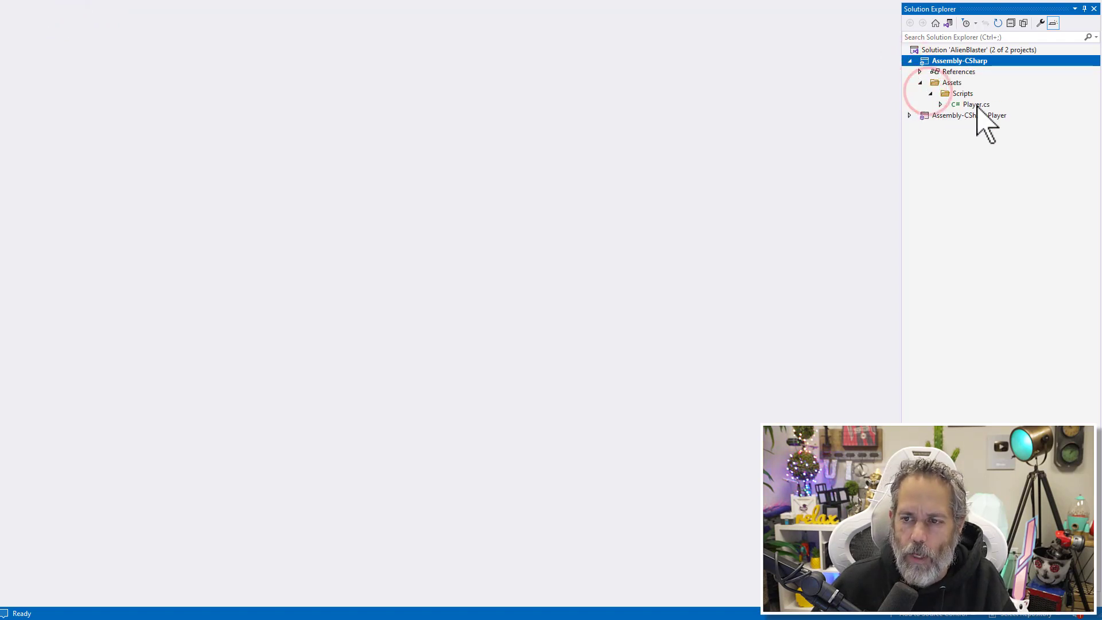
{"action": "left_click", "coordinate": [975, 104]}
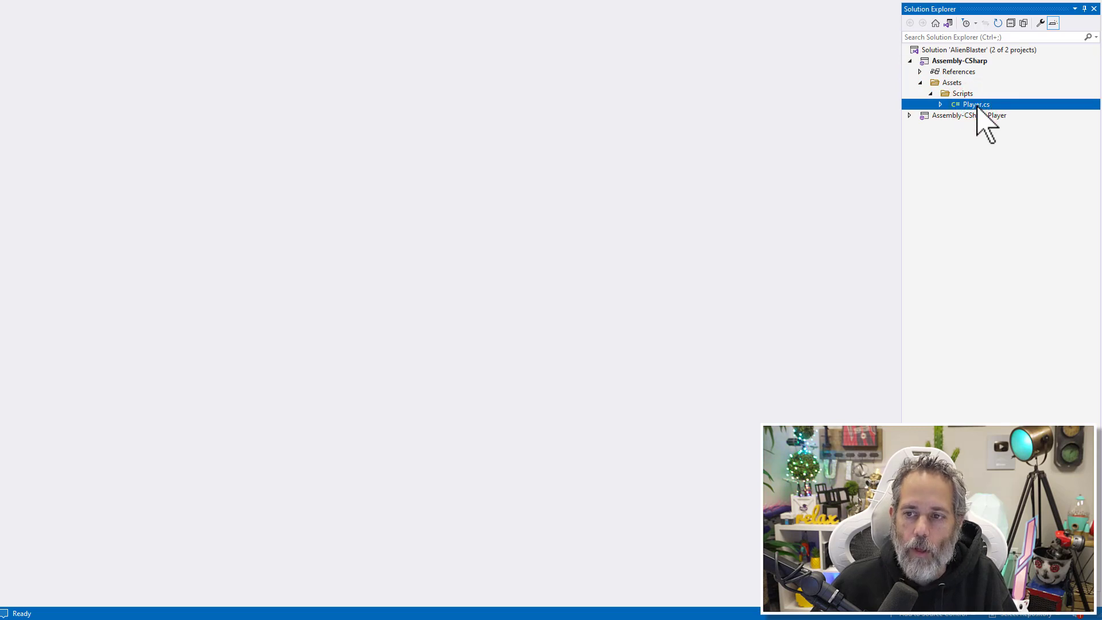
{"action": "double_click", "coordinate": [976, 104]}
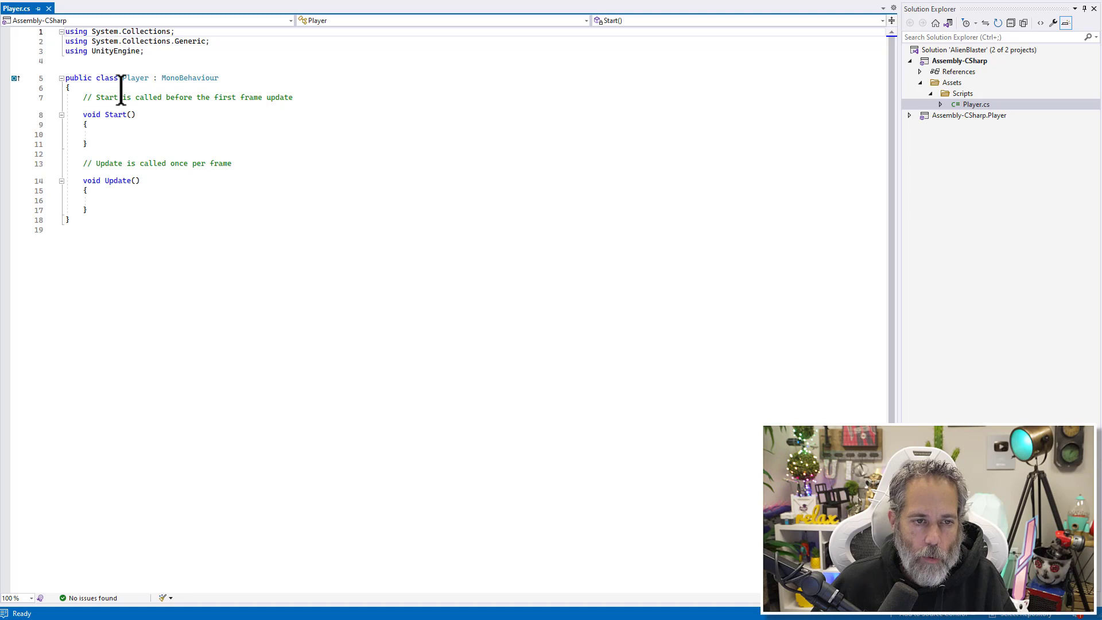
{"action": "mouse_move", "coordinate": [223, 222]}
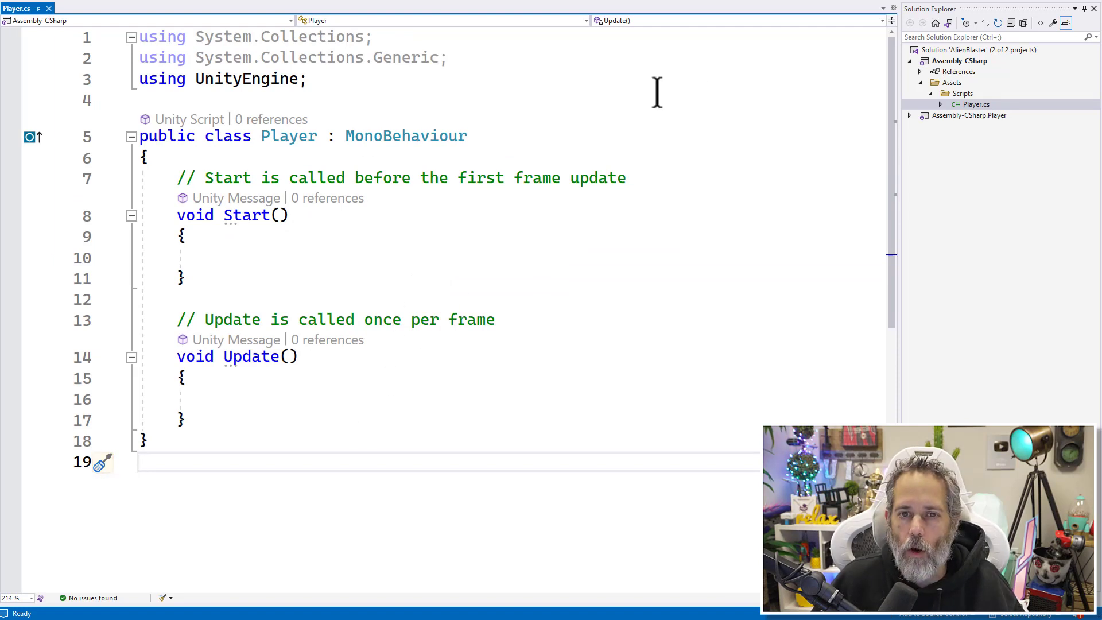
{"action": "mouse_move", "coordinate": [499, 123]}
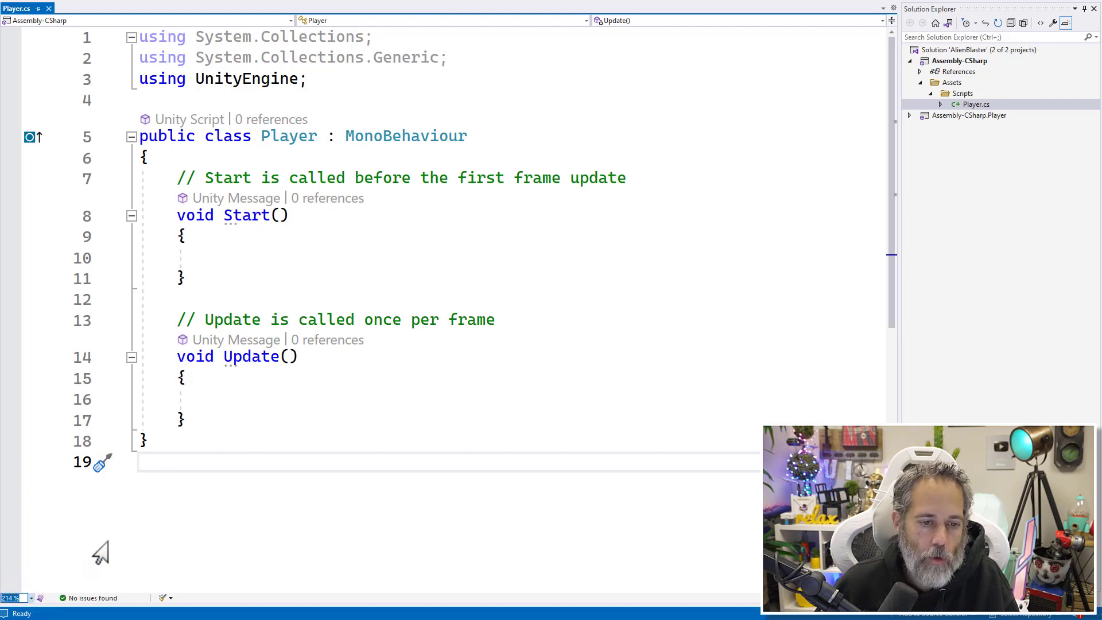
{"action": "double_click", "coordinate": [251, 356]}
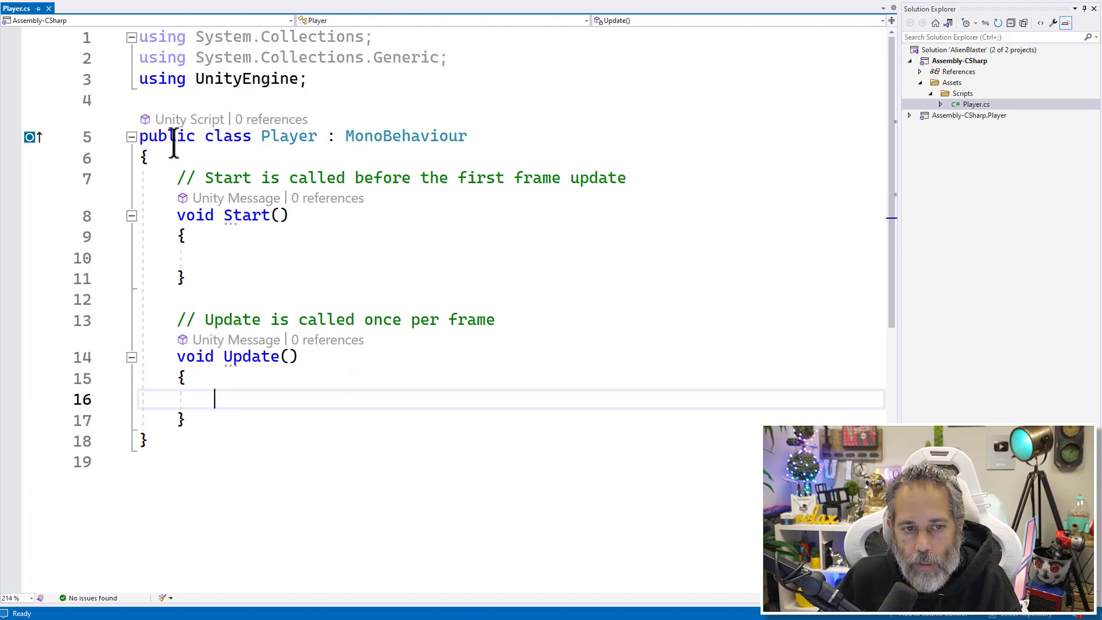
{"action": "double_click", "coordinate": [287, 135]}
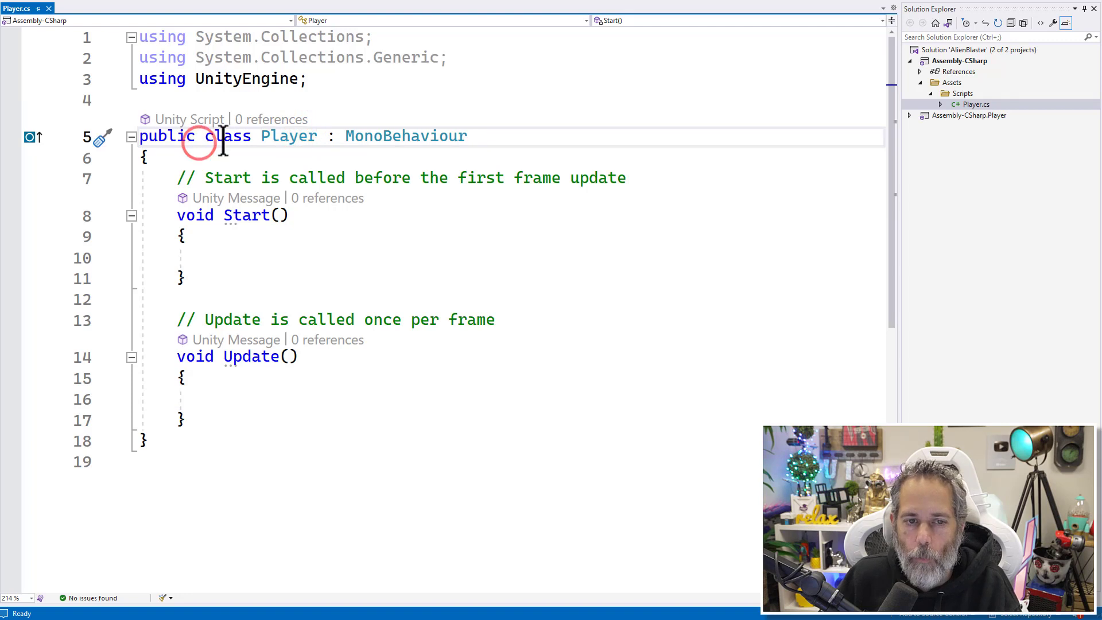
{"action": "left_click", "coordinate": [316, 136]}
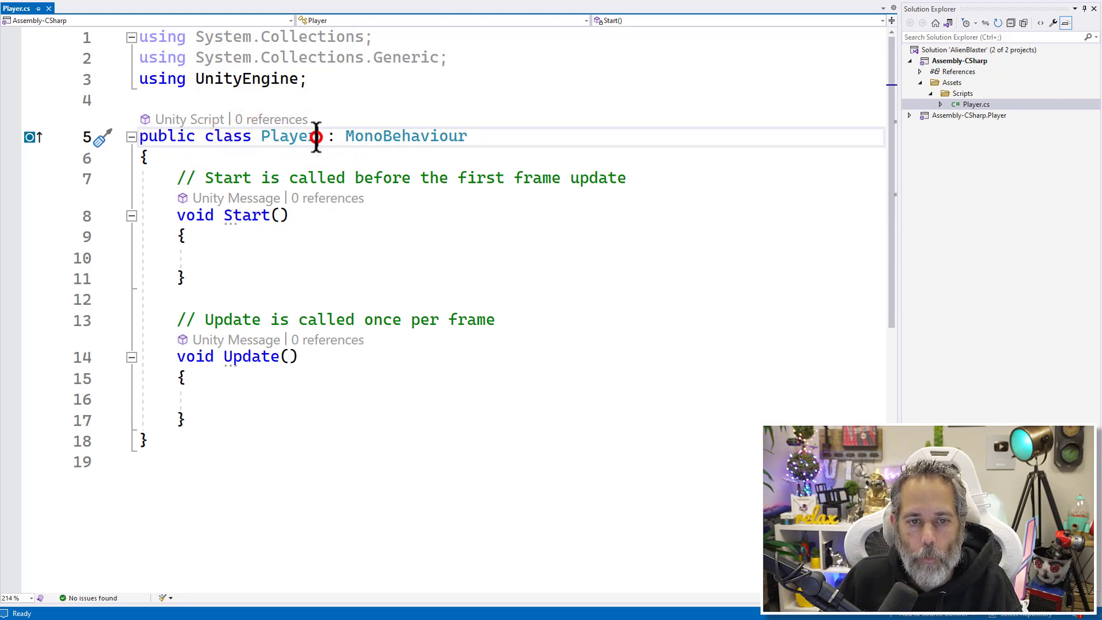
{"action": "double_click", "coordinate": [289, 135]}
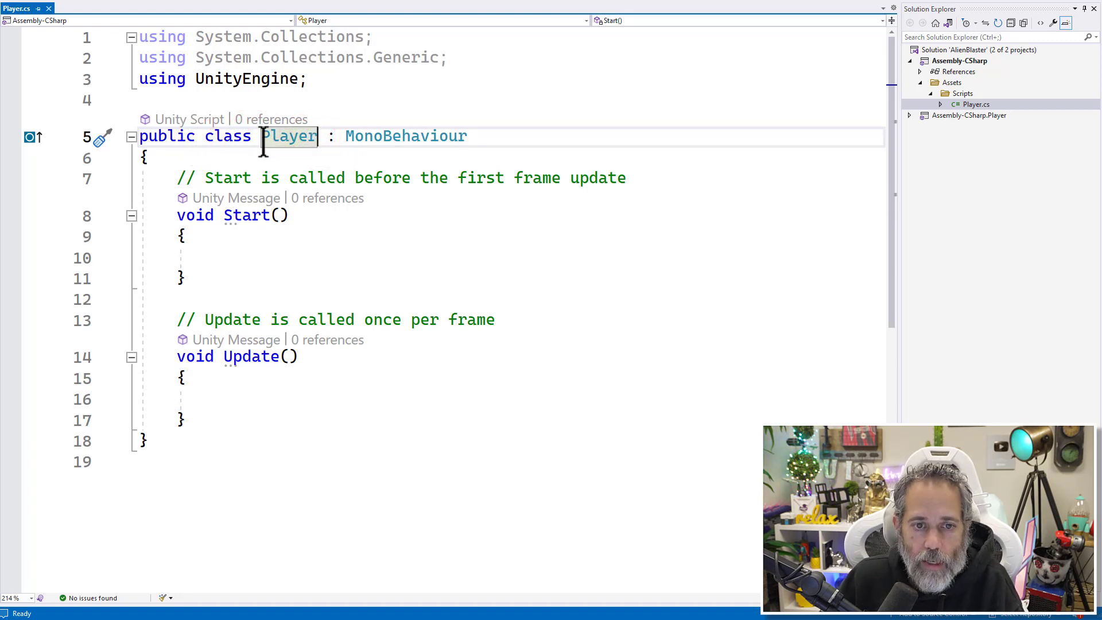
{"action": "mouse_move", "coordinate": [288, 136]}
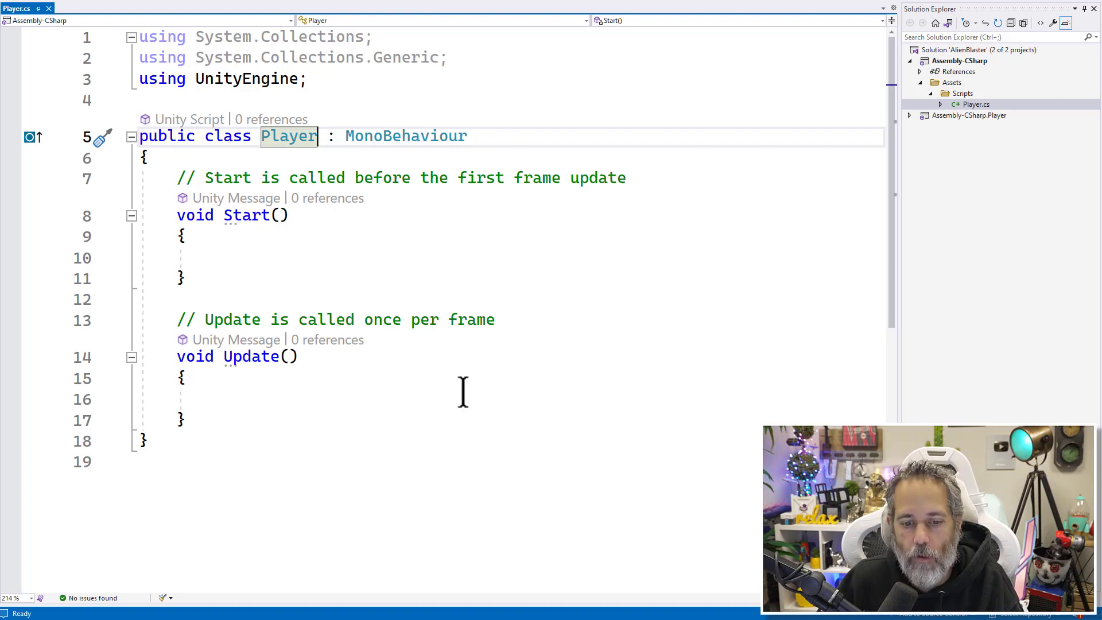
{"action": "mouse_move", "coordinate": [288, 136]}
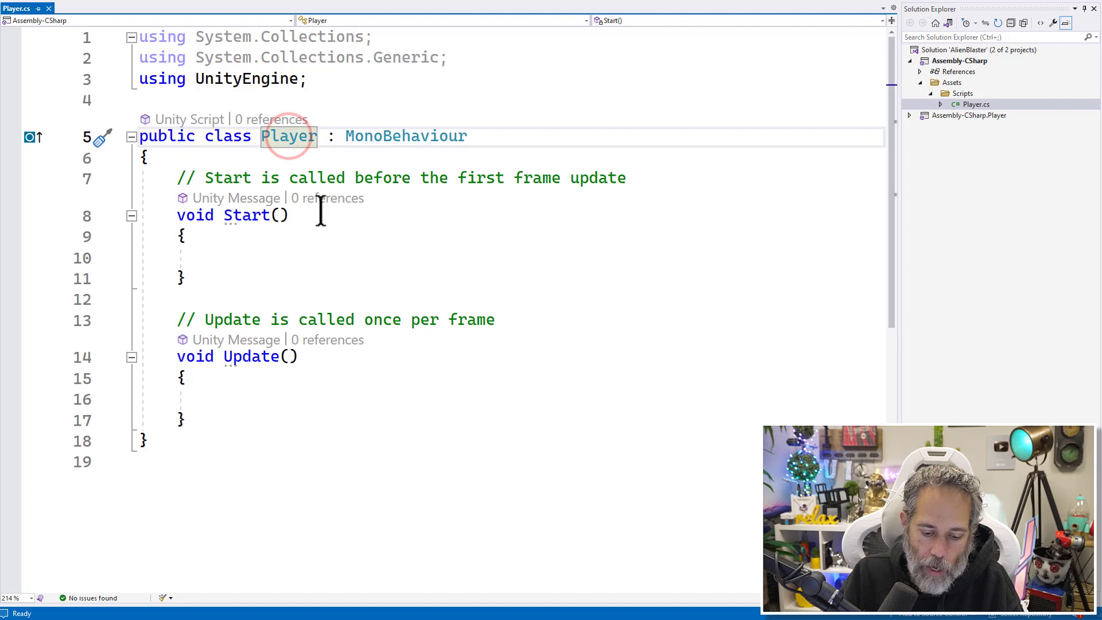
{"action": "type", "text": "k"}
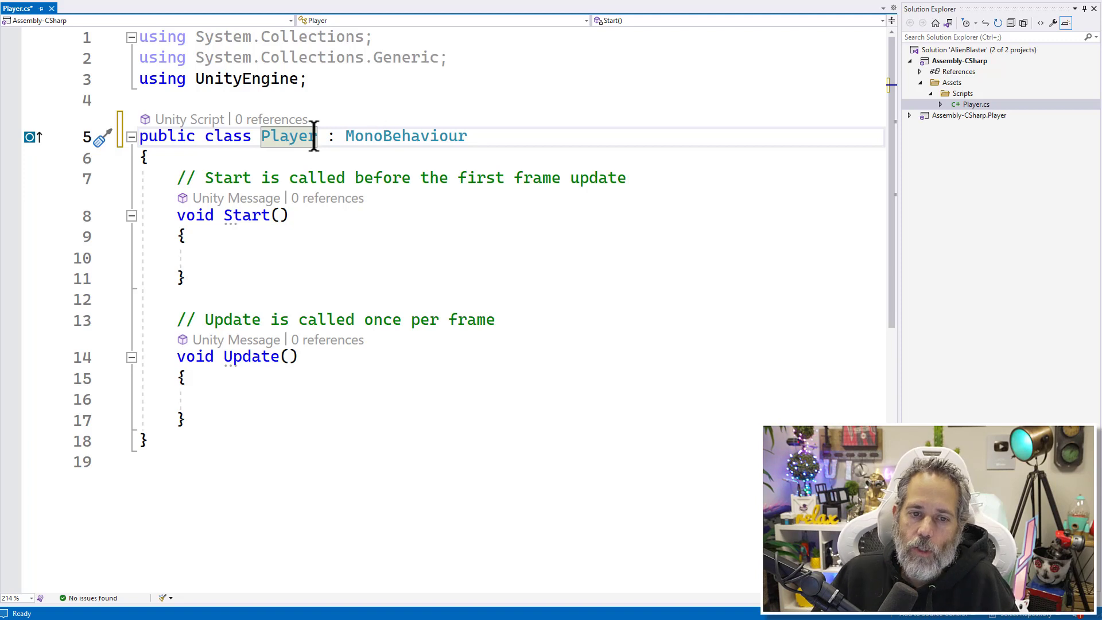
{"action": "left_click", "coordinate": [355, 136]}
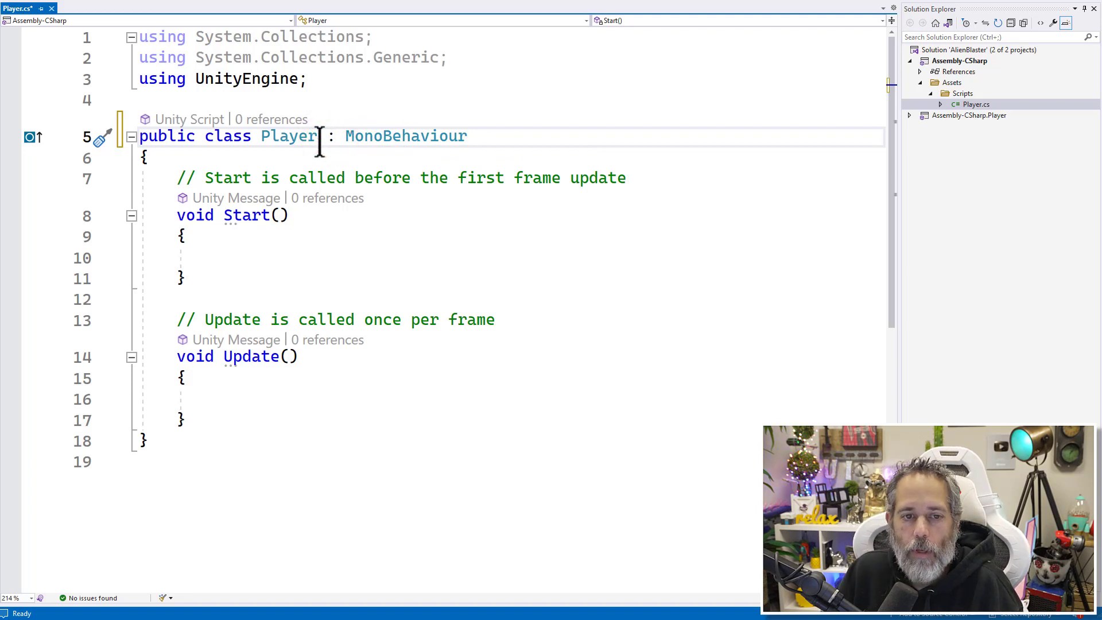
{"action": "left_click", "coordinate": [317, 135]}
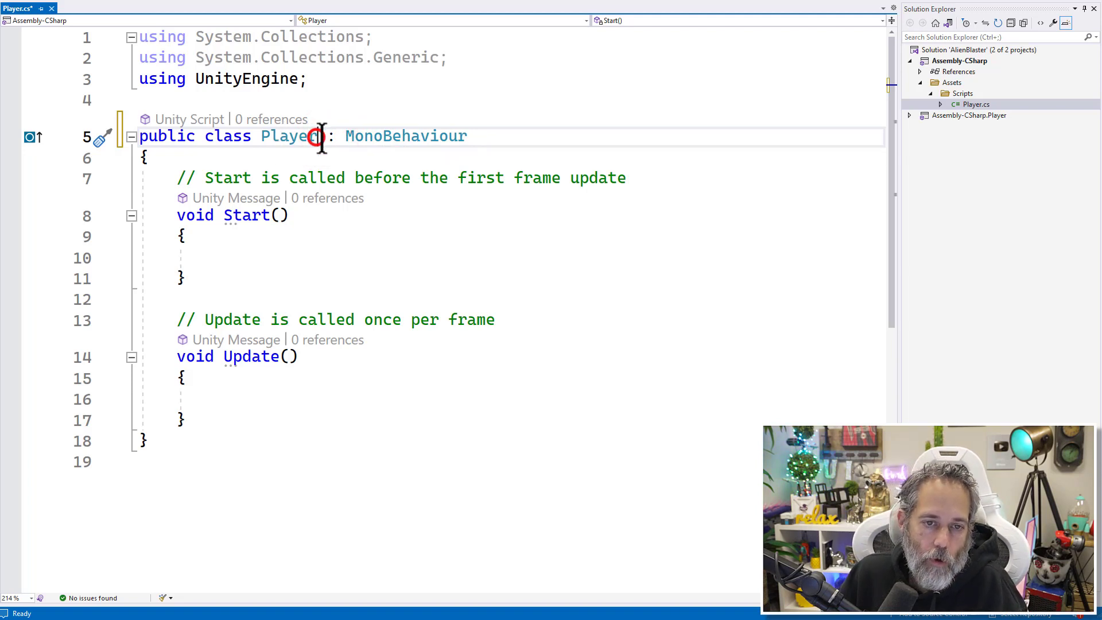
{"action": "double_click", "coordinate": [406, 136]}
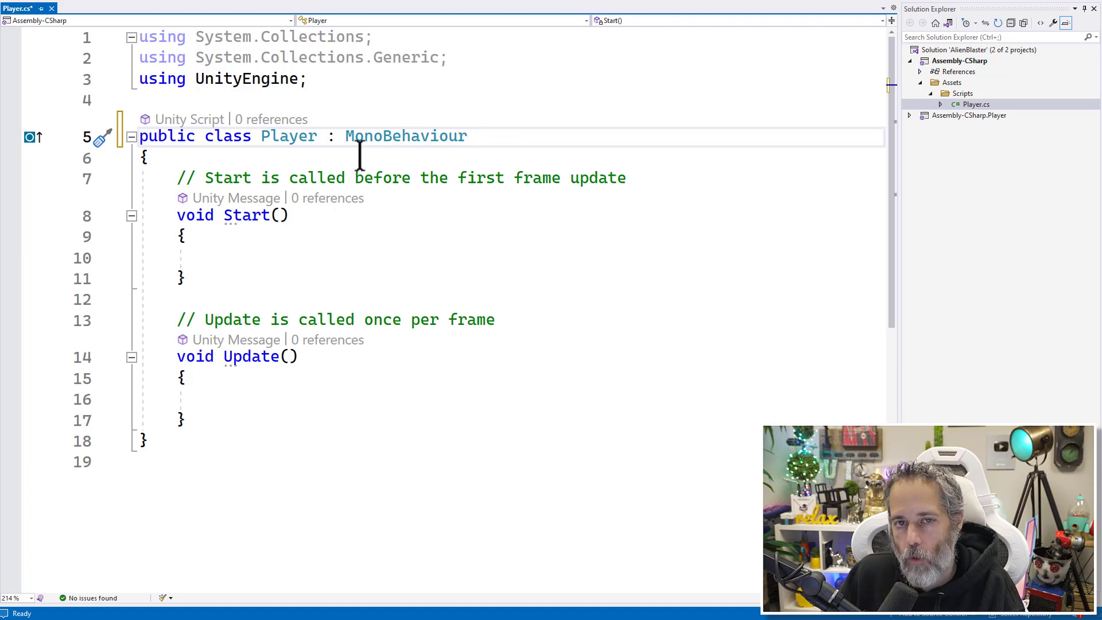
{"action": "mouse_move", "coordinate": [380, 112]}
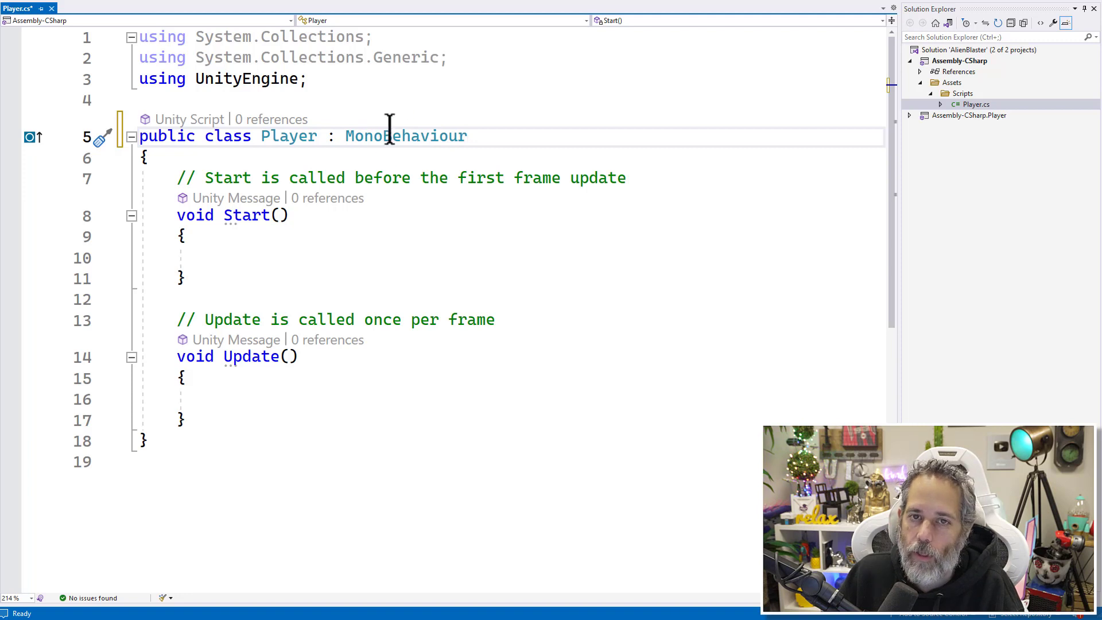
{"action": "mouse_move", "coordinate": [405, 135]}
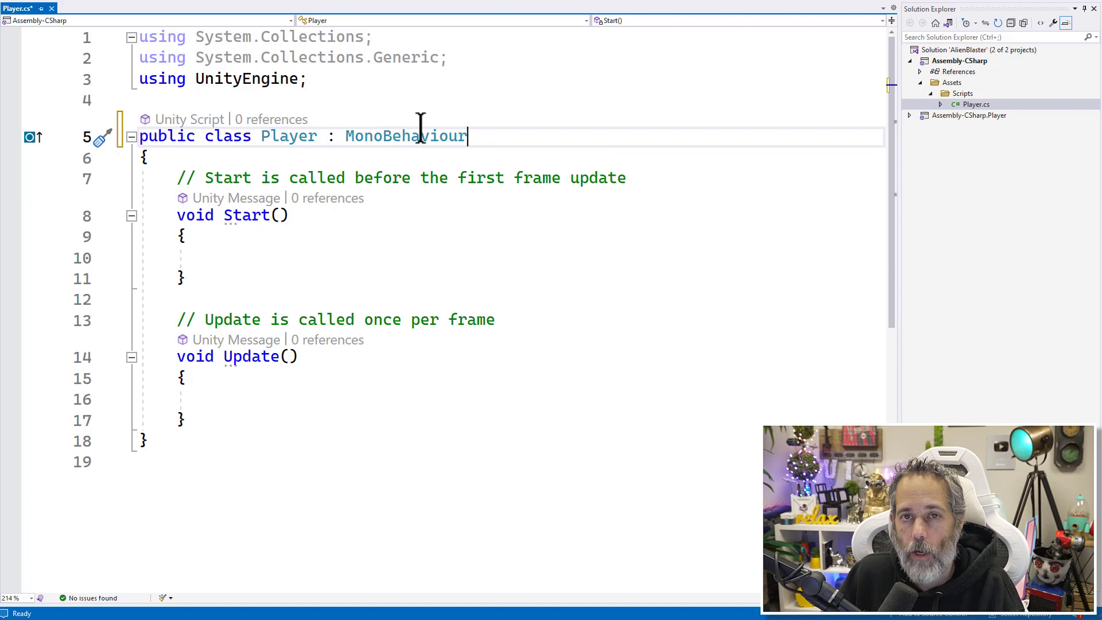
{"action": "mouse_move", "coordinate": [548, 131]}
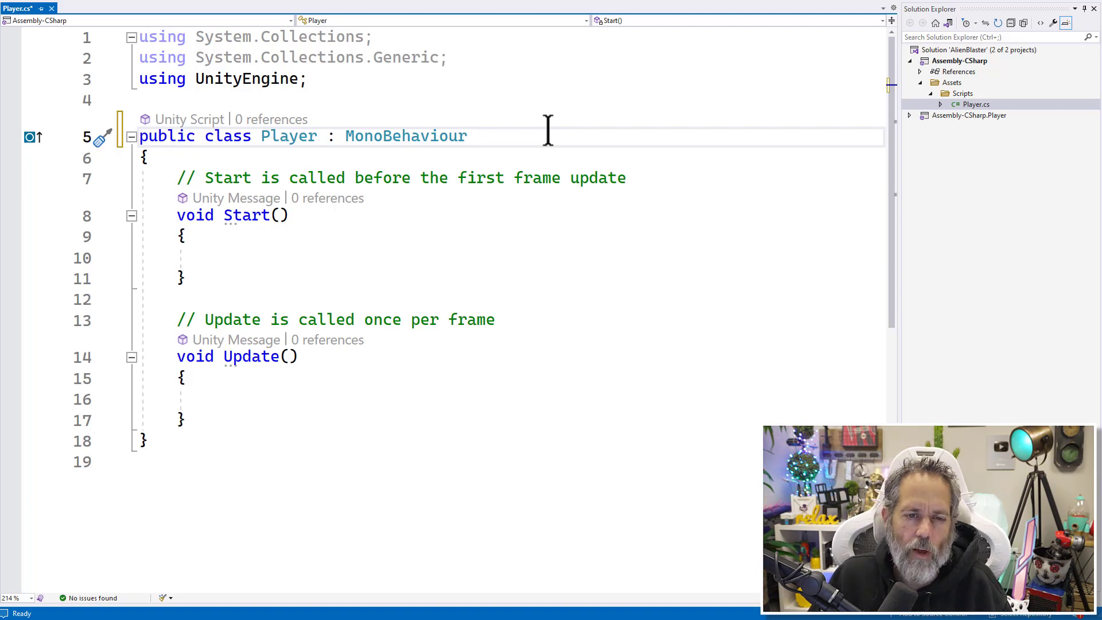
{"action": "left_click", "coordinate": [467, 135]}
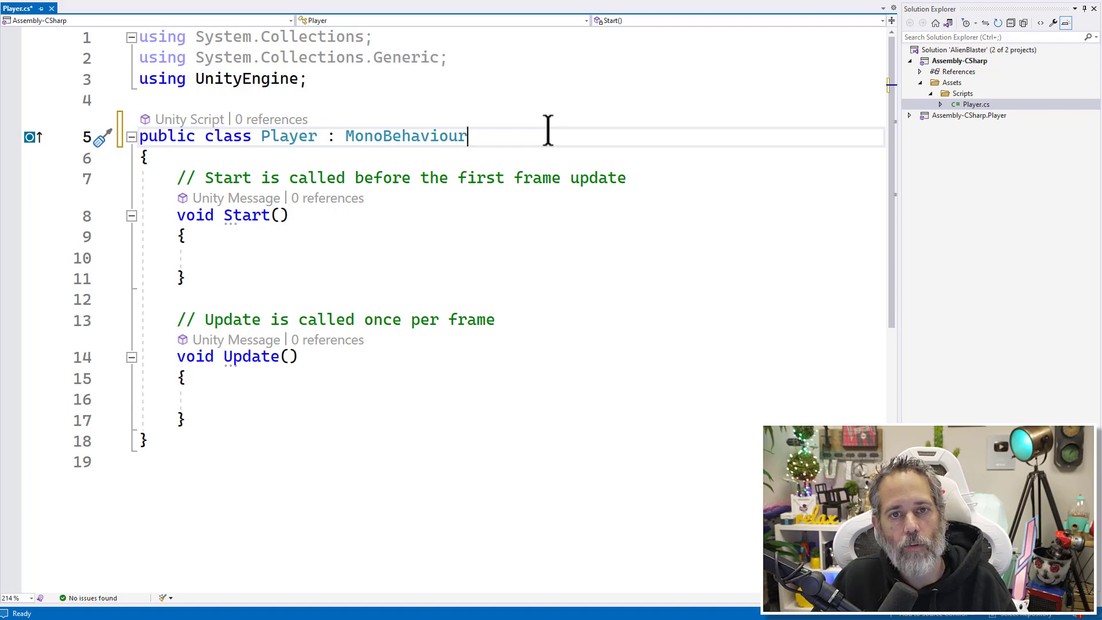
{"action": "mouse_move", "coordinate": [511, 162]}
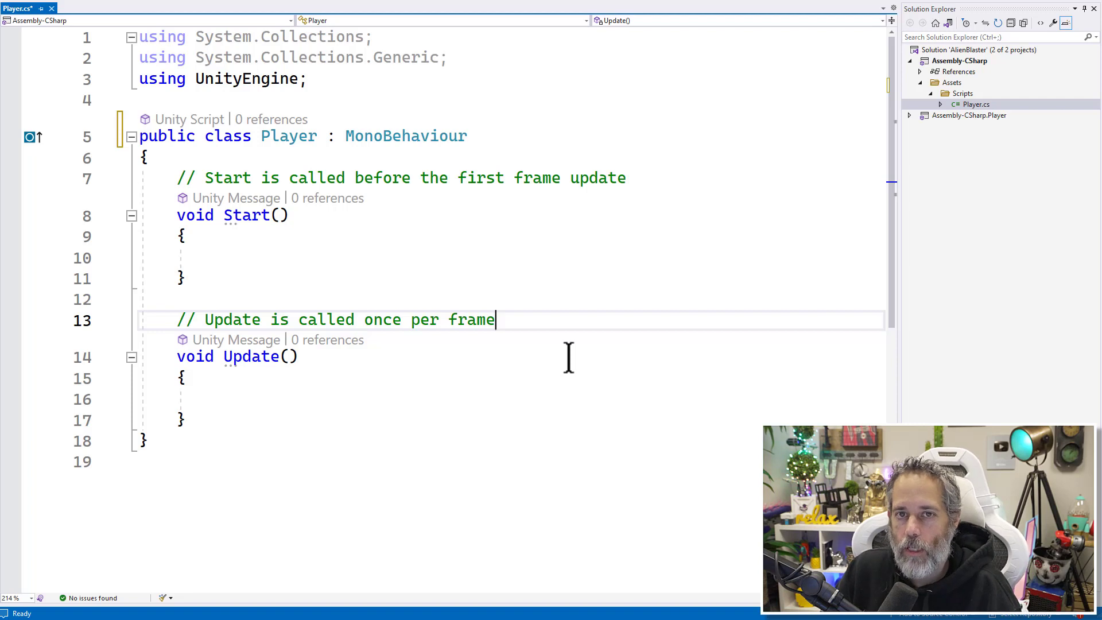
{"action": "mouse_move", "coordinate": [175, 320]}
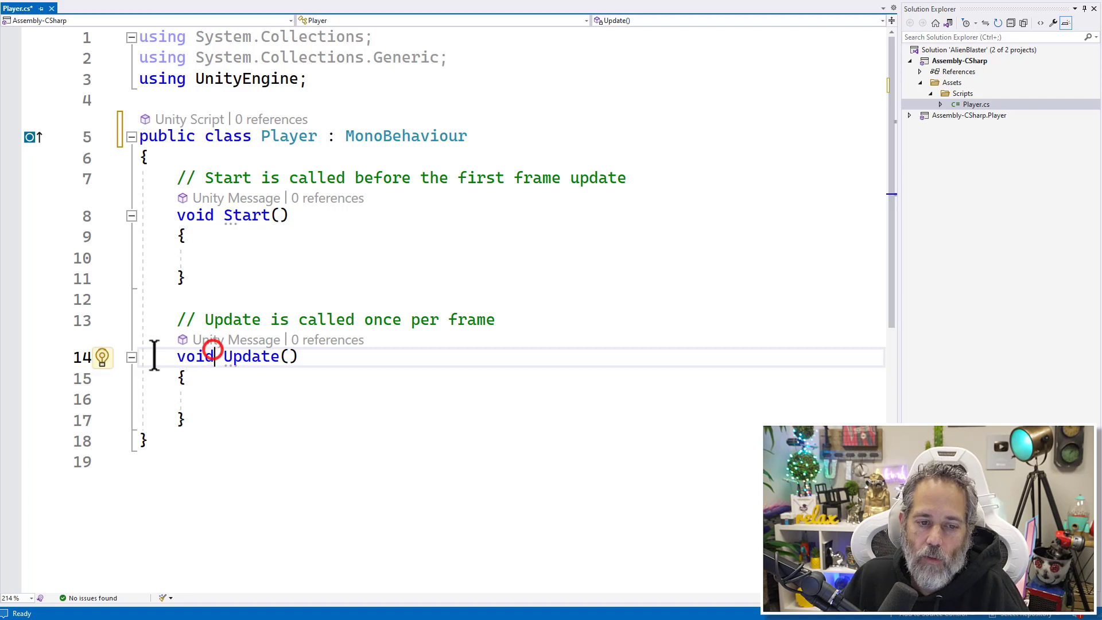
Add Debug.Log("Updated at " + Time.time); inside Player's Update method.
{"action": "double_click", "coordinate": [250, 357]}
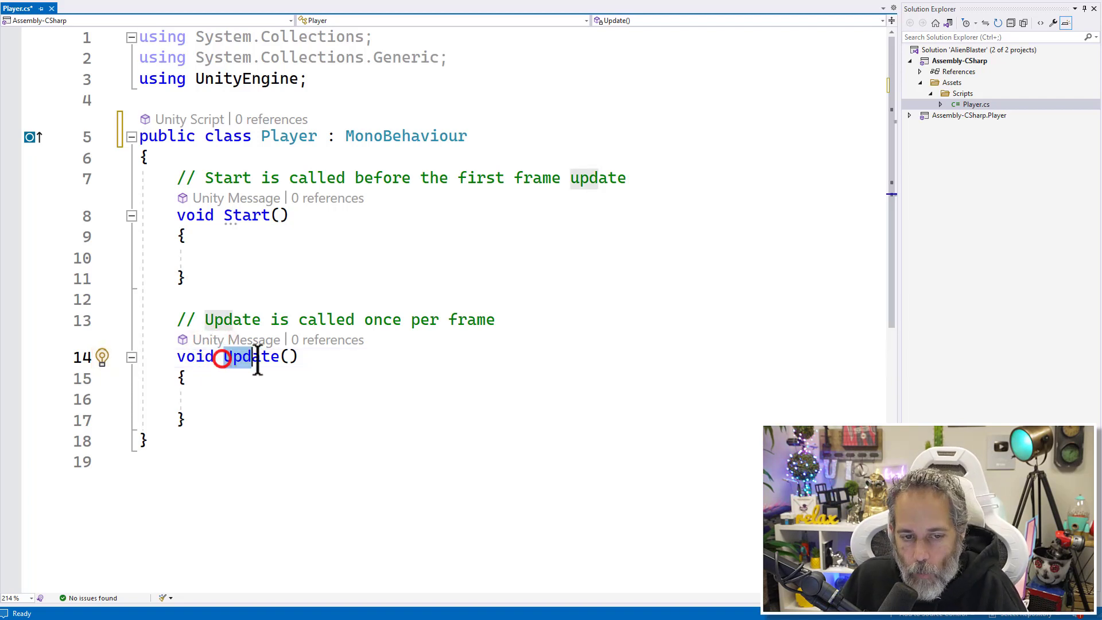
{"action": "double_click", "coordinate": [250, 357]}
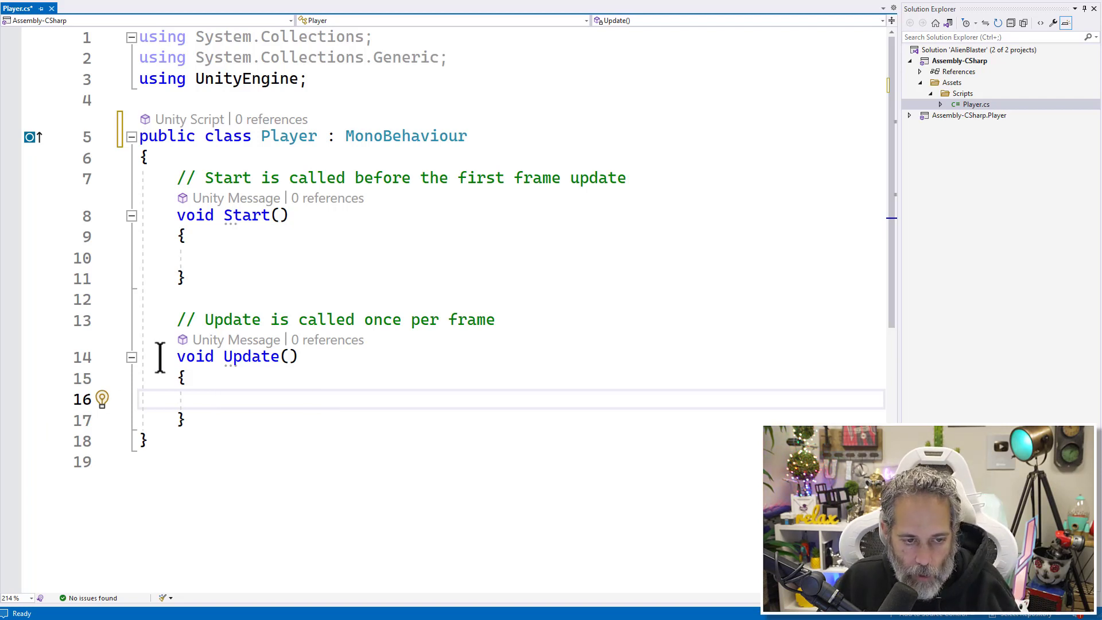
{"action": "left_click", "coordinate": [239, 400]}
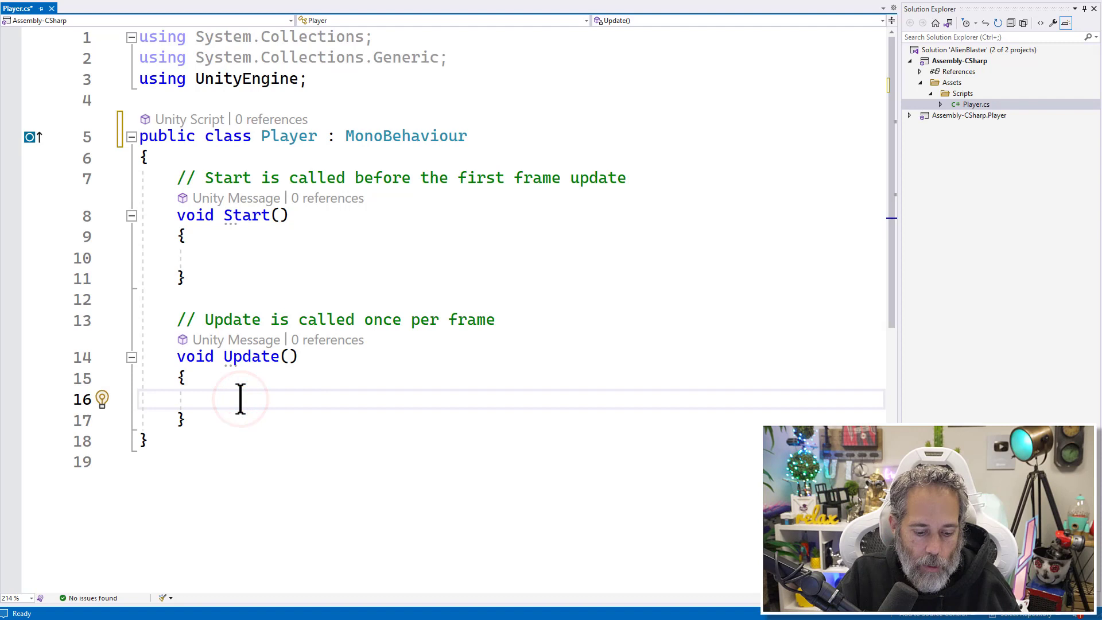
{"action": "type", "text": "Debug.Log"}
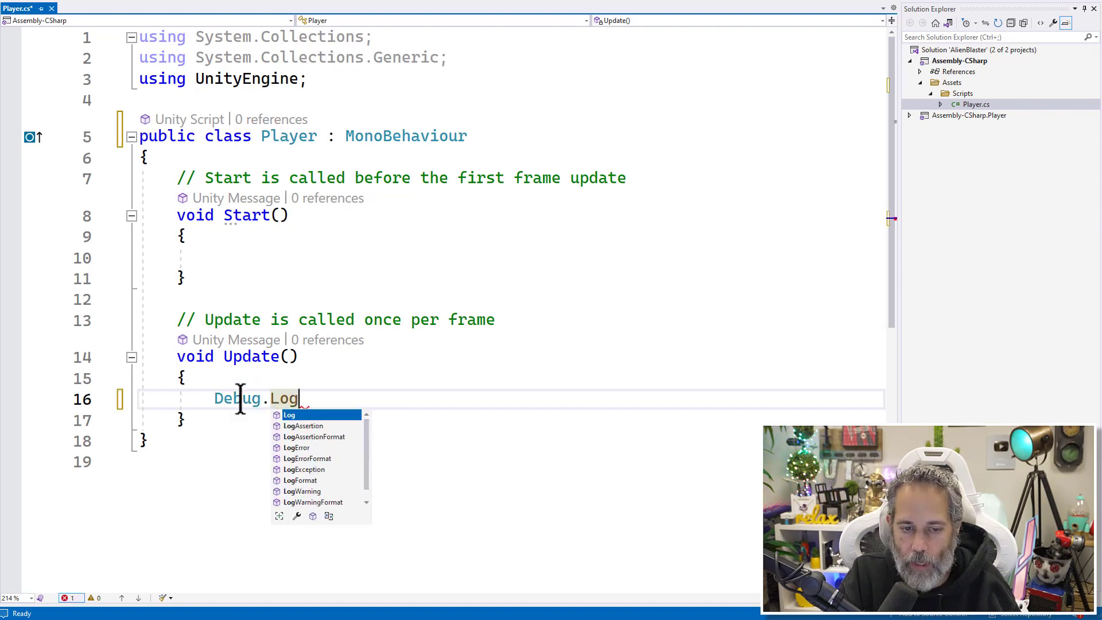
{"action": "type", "text": "("}
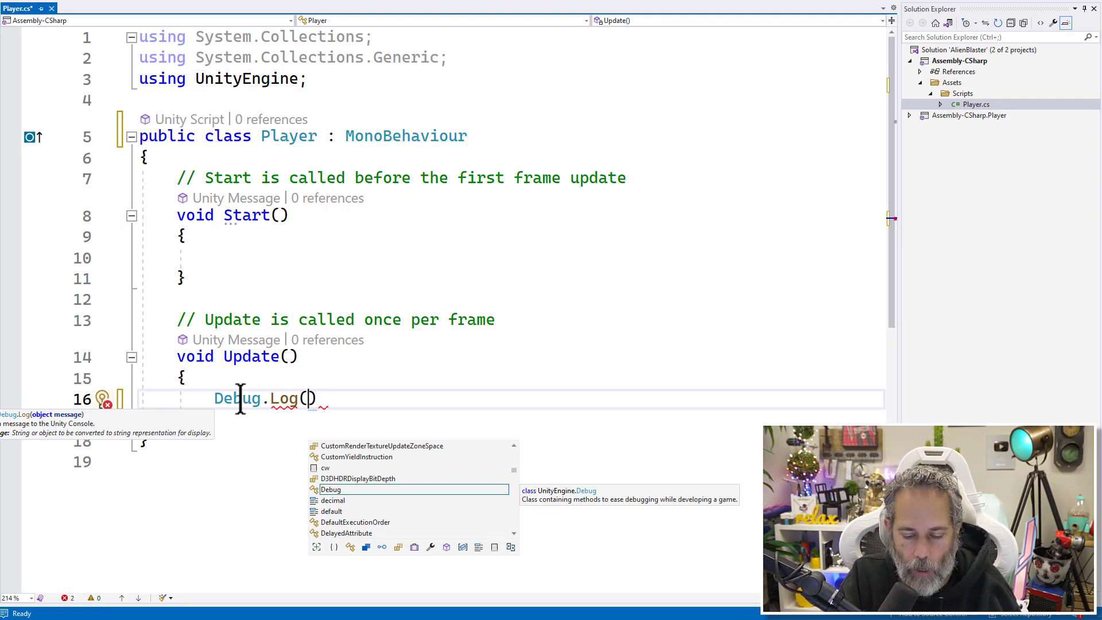
{"action": "type", "text": "\"U\""}
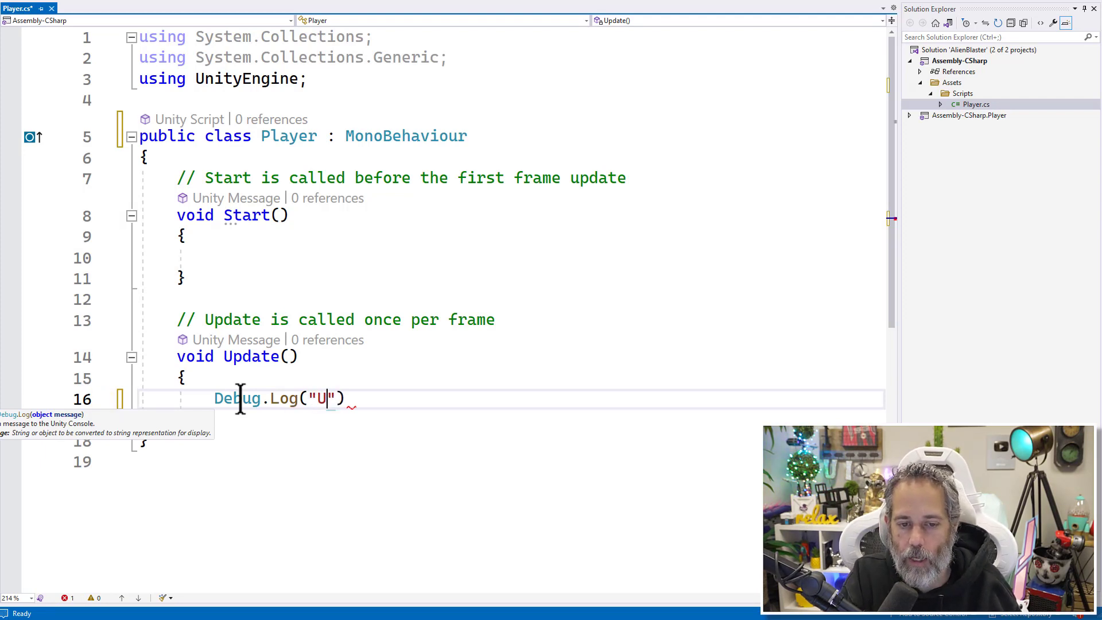
{"action": "type", "text": "pdated at"}
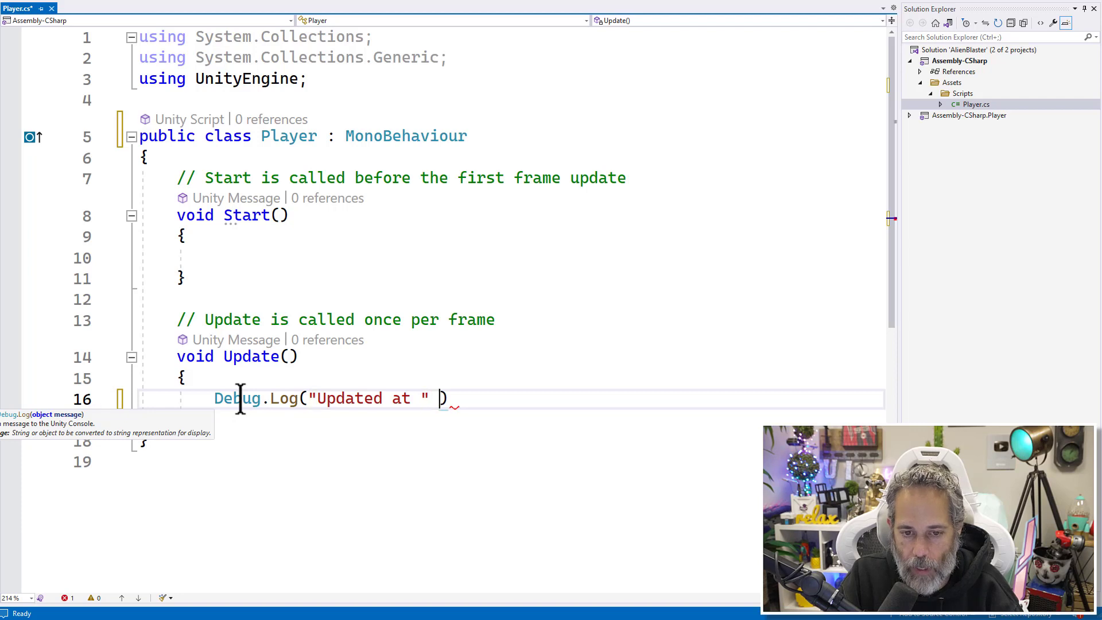
{"action": "type", "text": "+"}
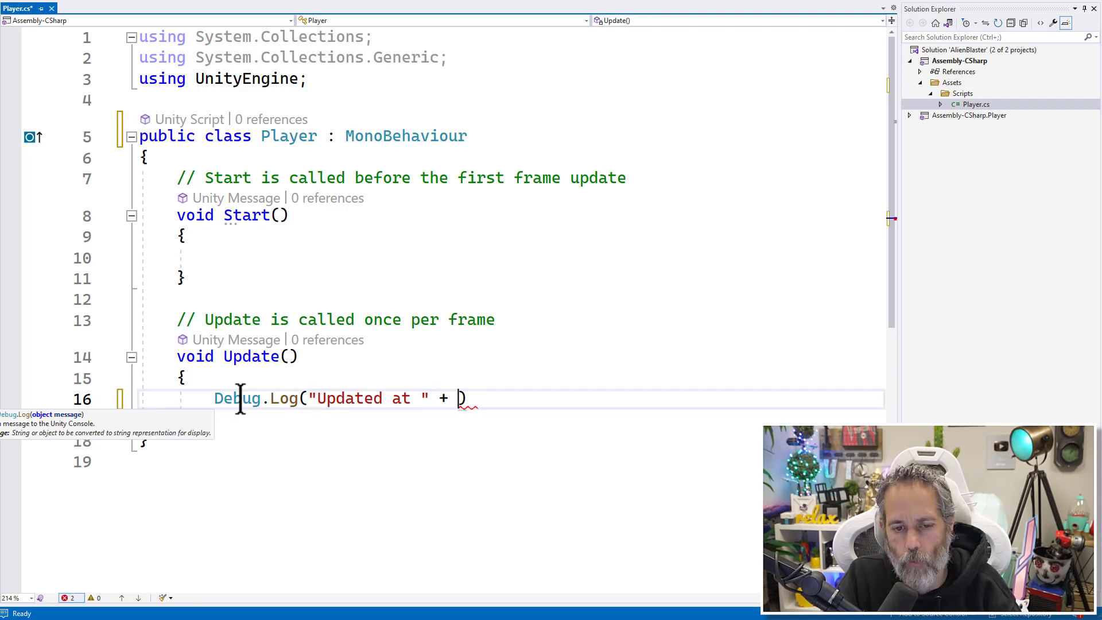
{"action": "type", "text": "Time.t"}
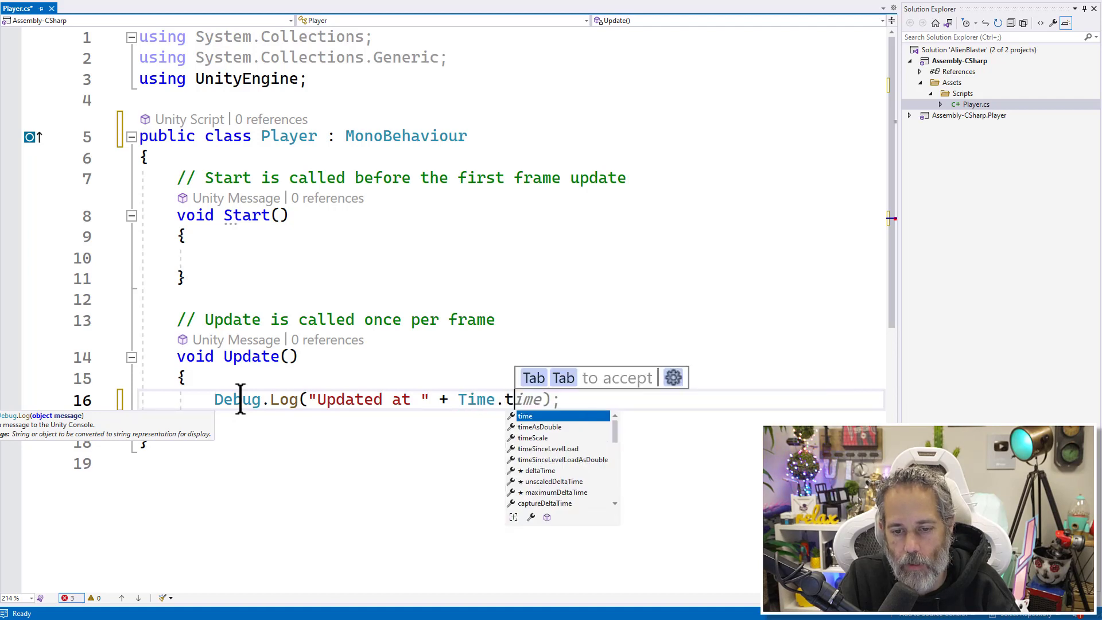
{"action": "key", "text": "Tab"}
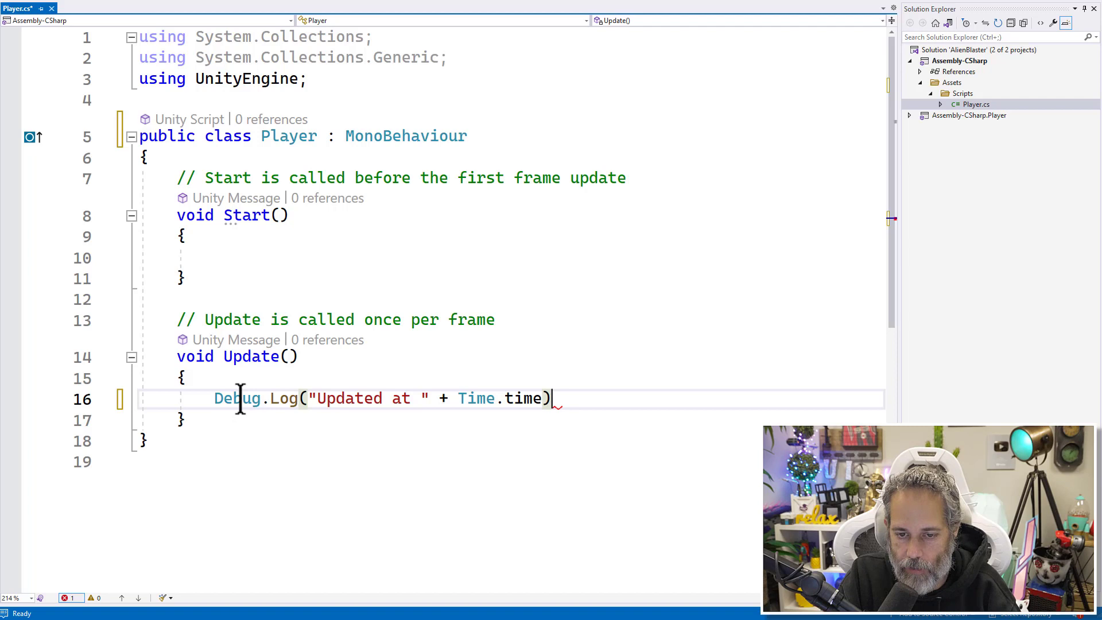
{"action": "type", "text": ";"}
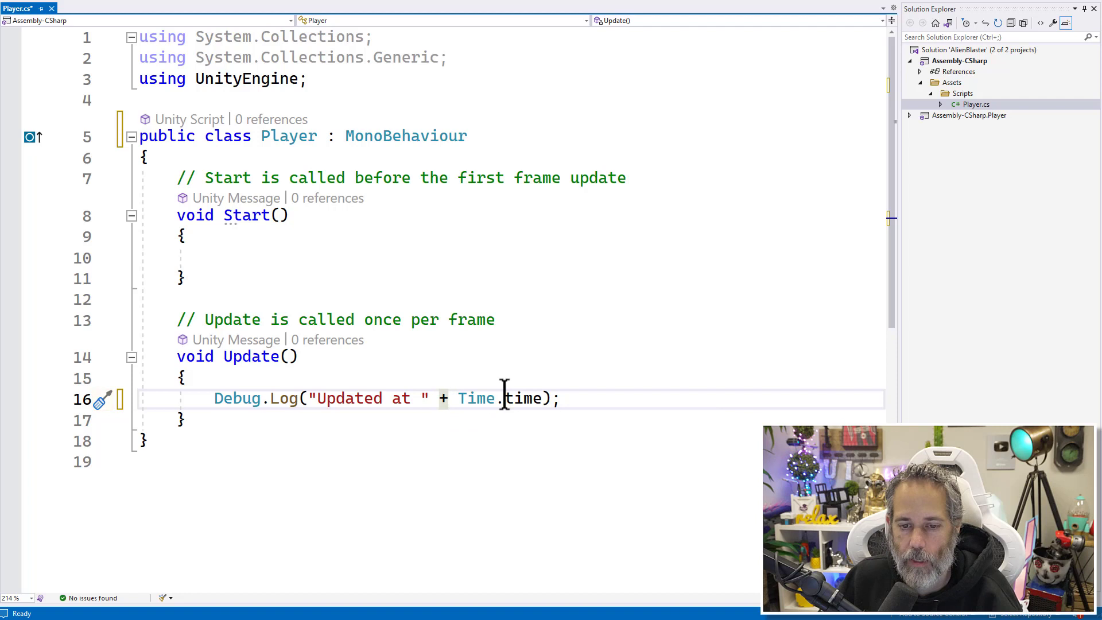
{"action": "mouse_move", "coordinate": [506, 399]}
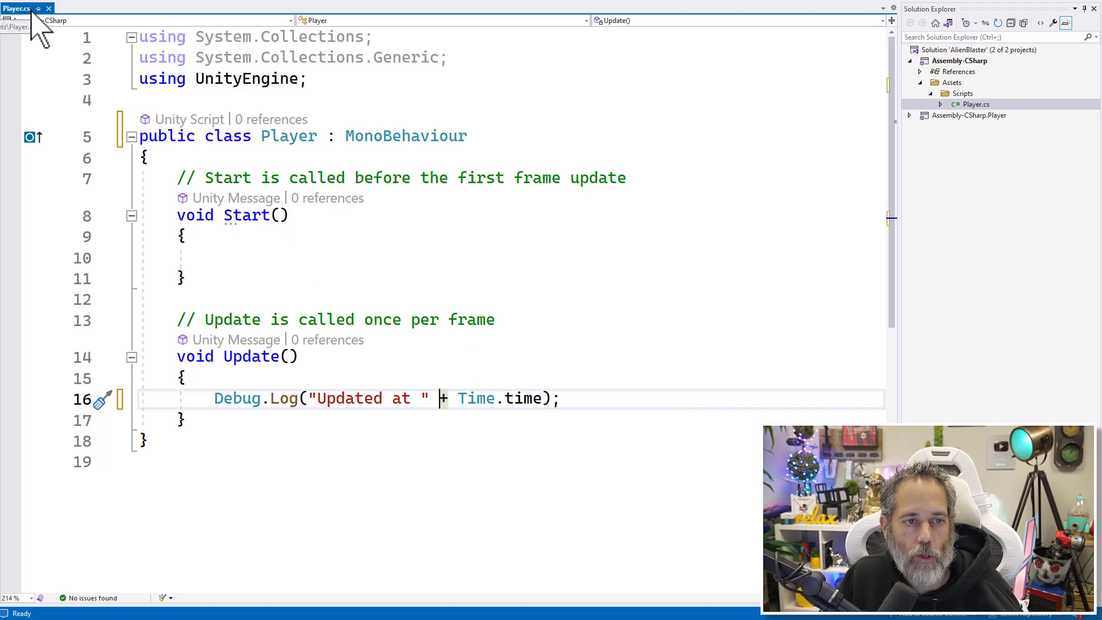
Save Player.cs, then play and stop Level 1 with the Console showing.
{"action": "key", "text": "ctrl+s"}
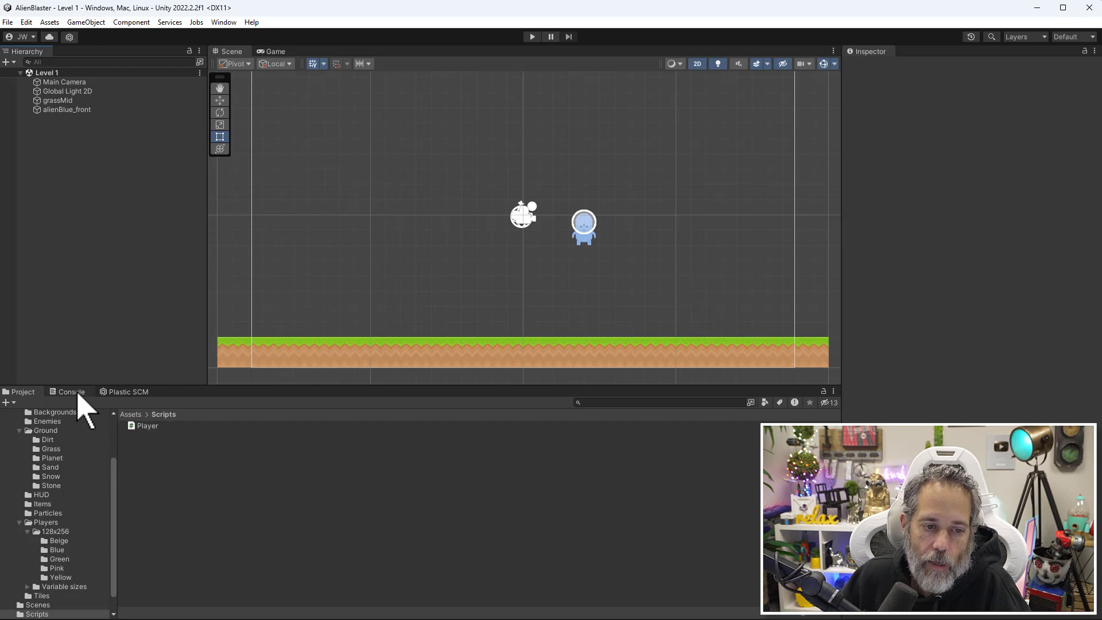
{"action": "left_click", "coordinate": [531, 37]}
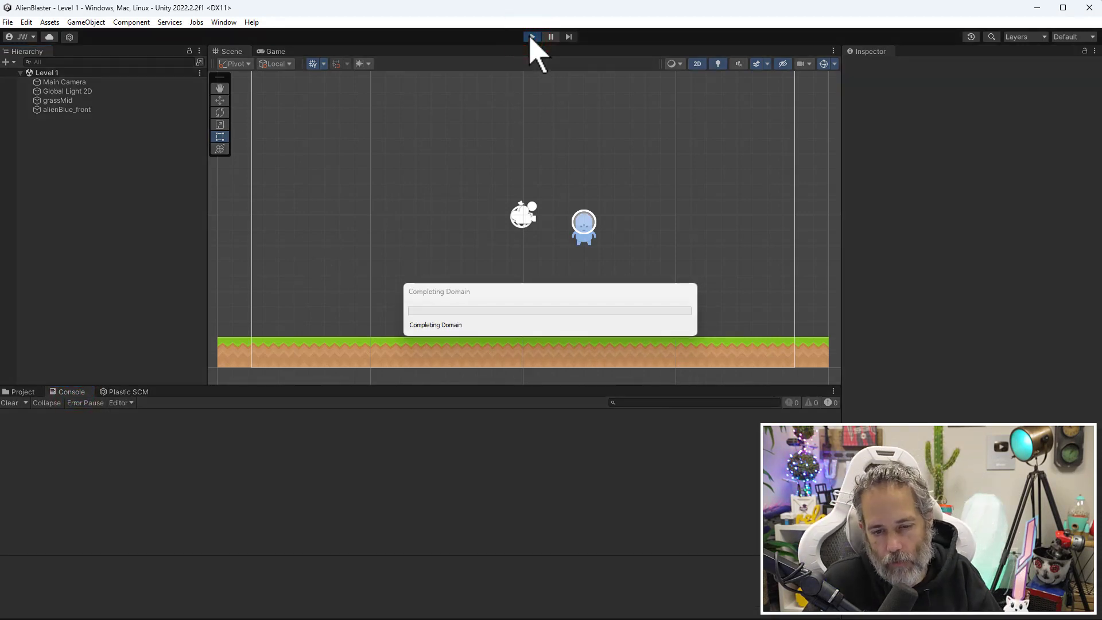
{"action": "left_click", "coordinate": [531, 36]}
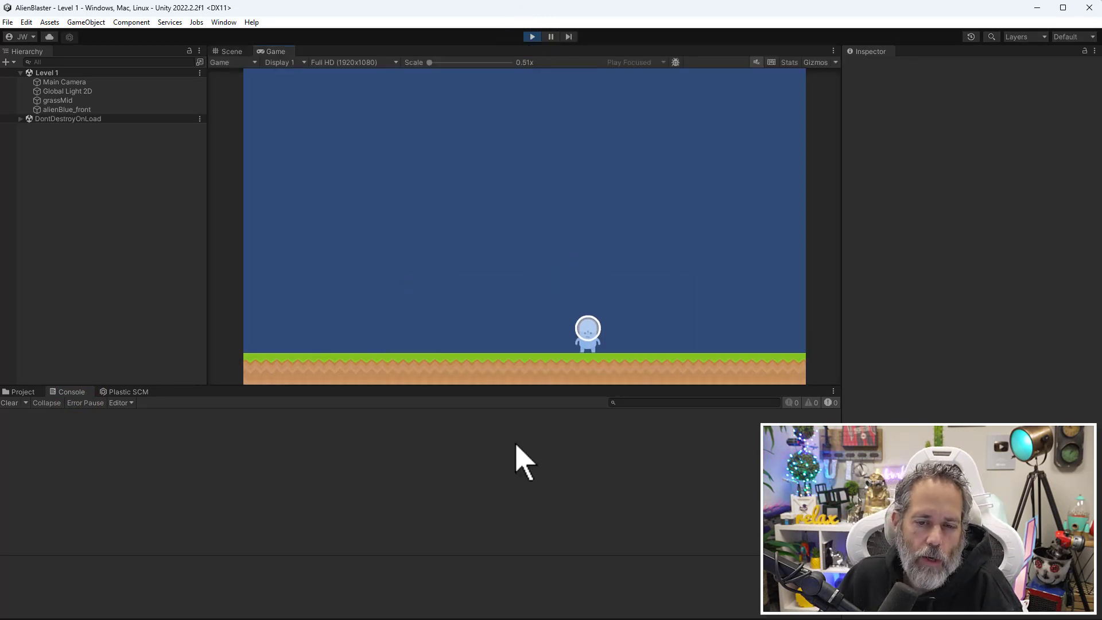
{"action": "mouse_move", "coordinate": [385, 469]}
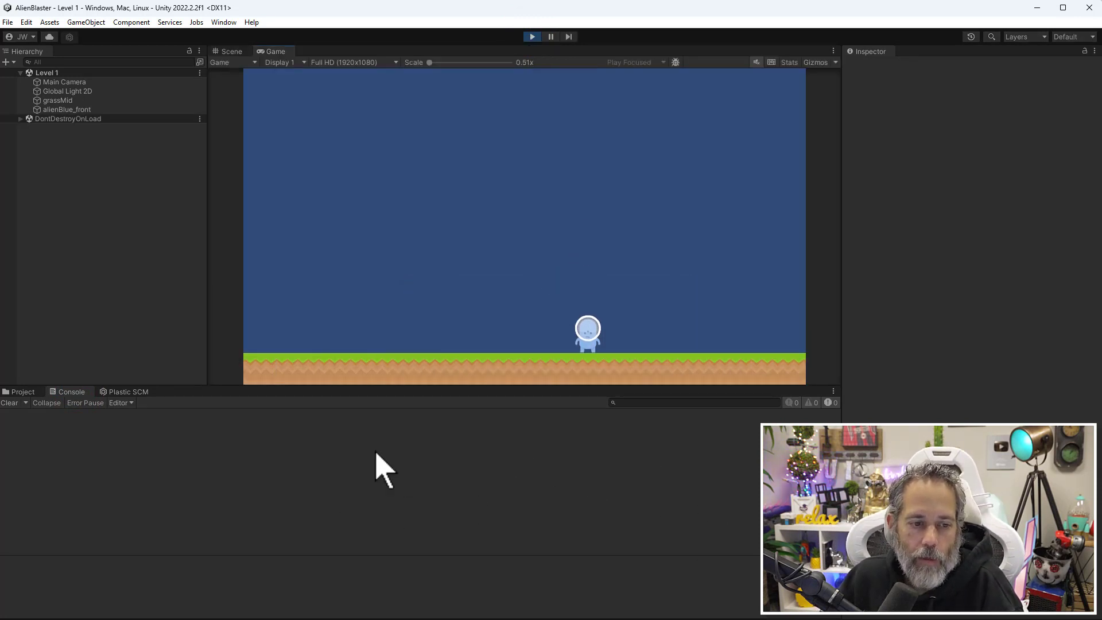
{"action": "mouse_move", "coordinate": [481, 116]}
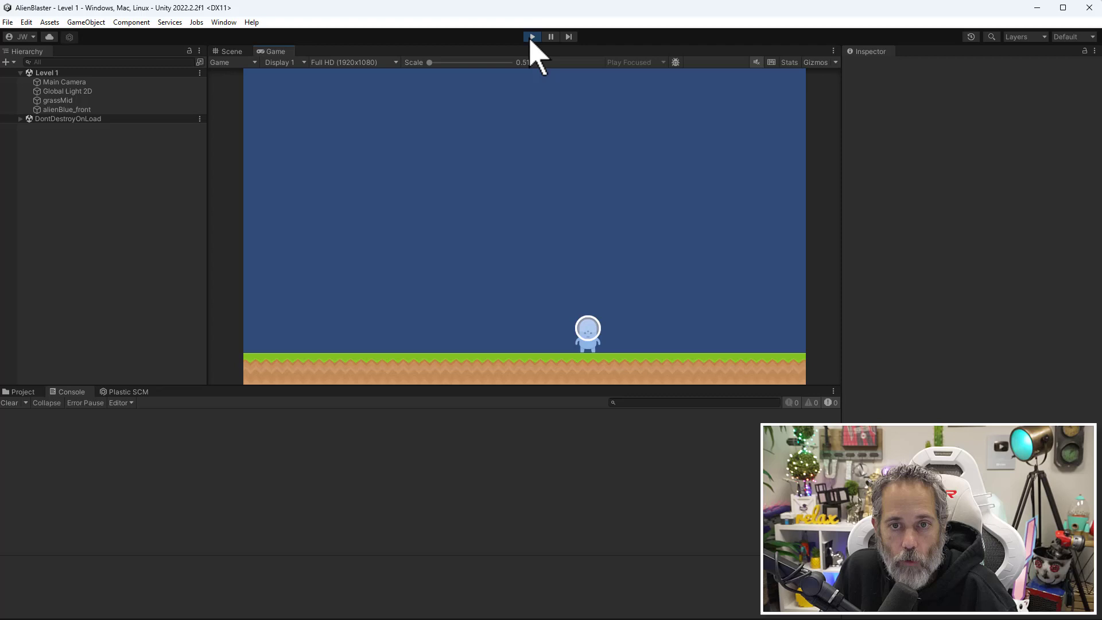
{"action": "left_click", "coordinate": [532, 37]}
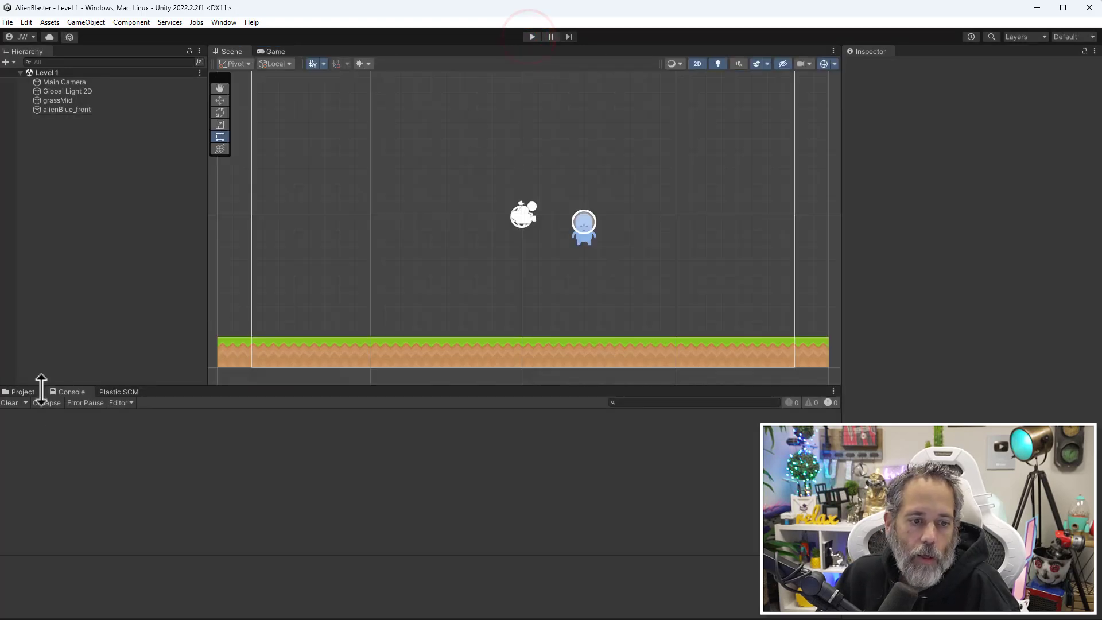
Select alienBlue_front in the Hierarchy and add the Player script component.
{"action": "left_click", "coordinate": [22, 392]}
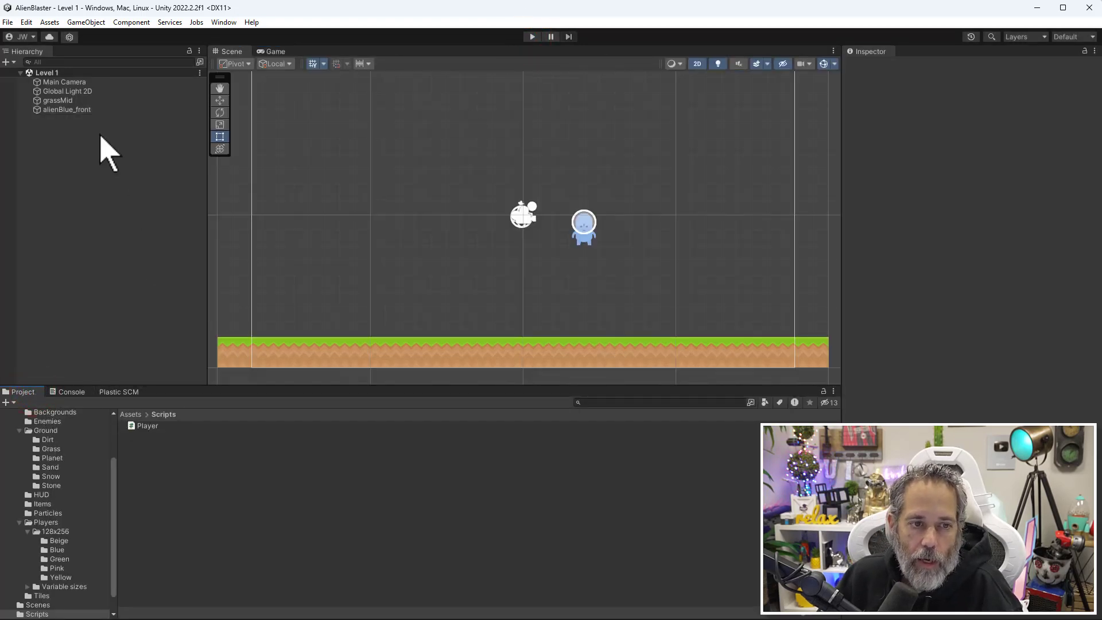
{"action": "left_click", "coordinate": [66, 109]}
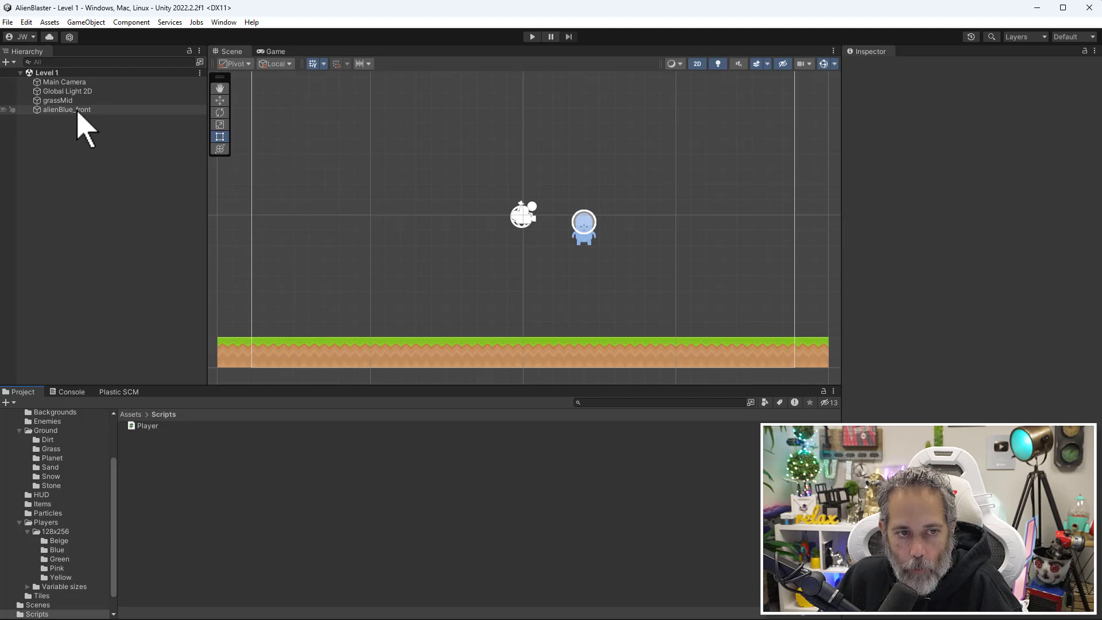
{"action": "left_click", "coordinate": [66, 109]}
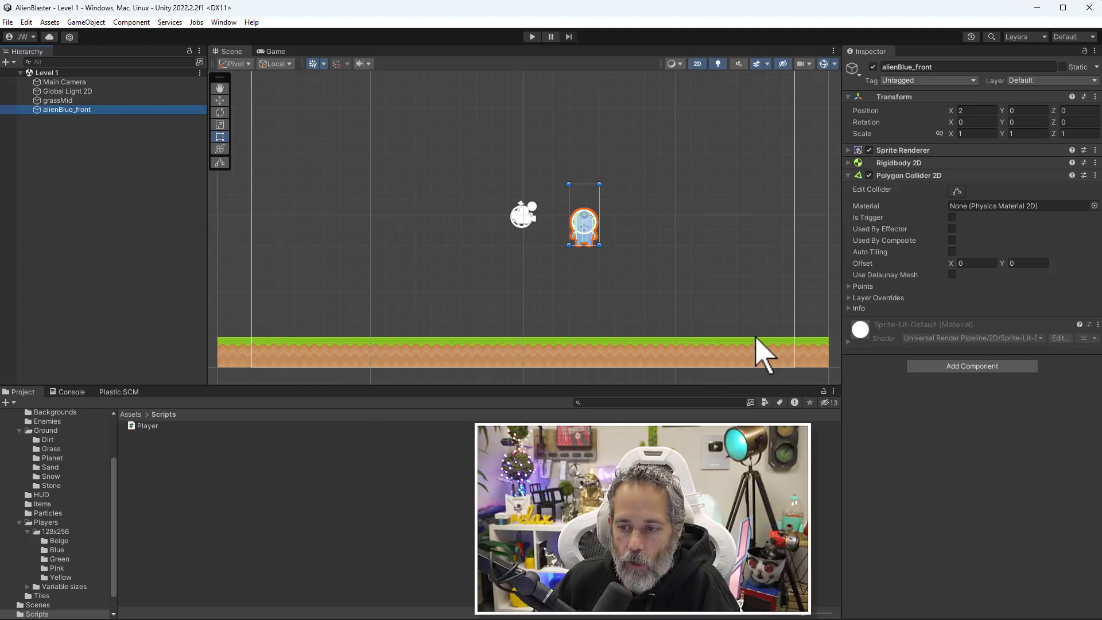
{"action": "left_click", "coordinate": [972, 366]}
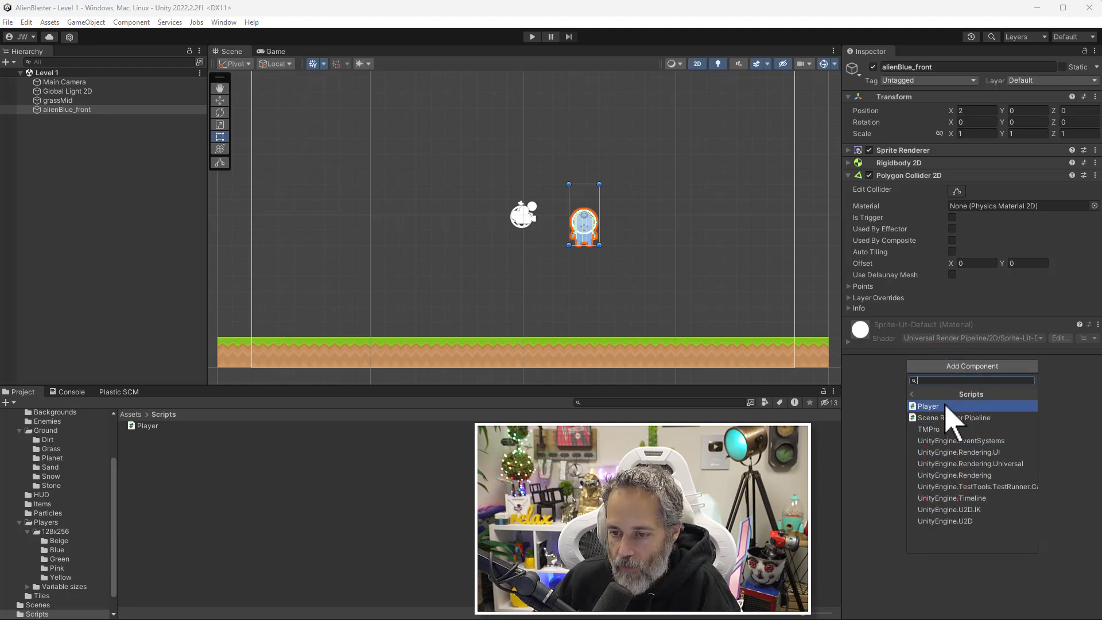
{"action": "left_click", "coordinate": [927, 406]}
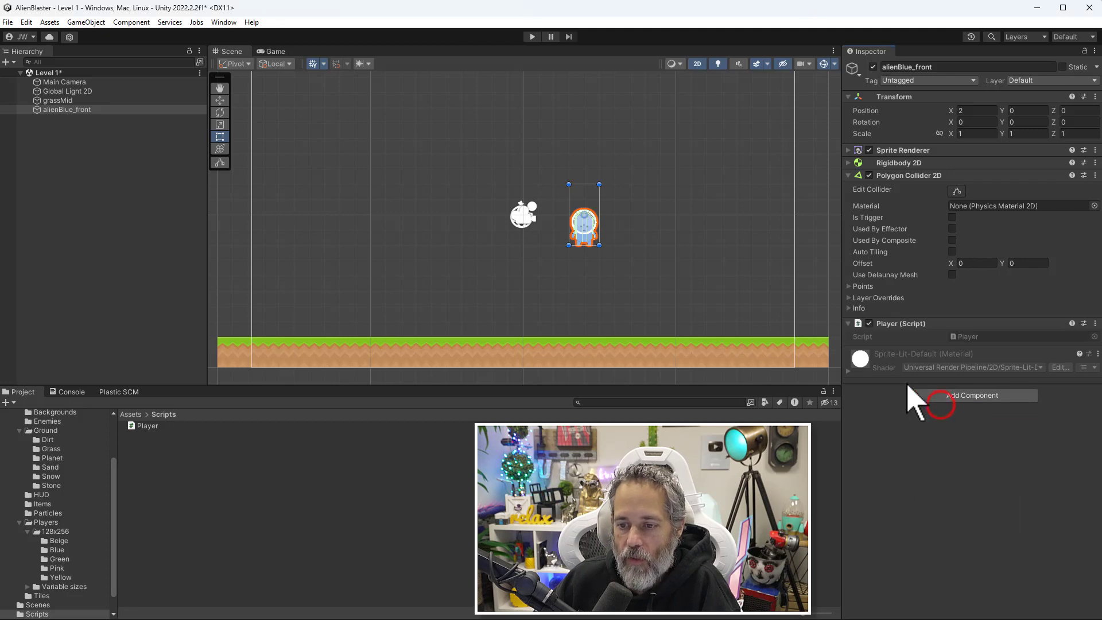
{"action": "left_click", "coordinate": [917, 323]}
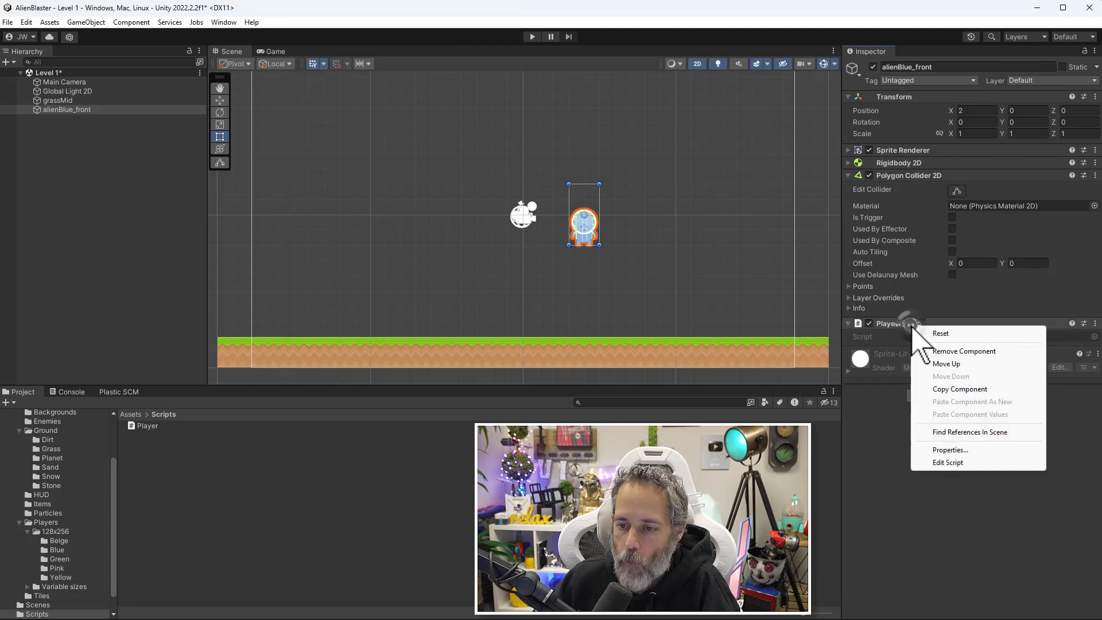
{"action": "left_click", "coordinate": [966, 351]}
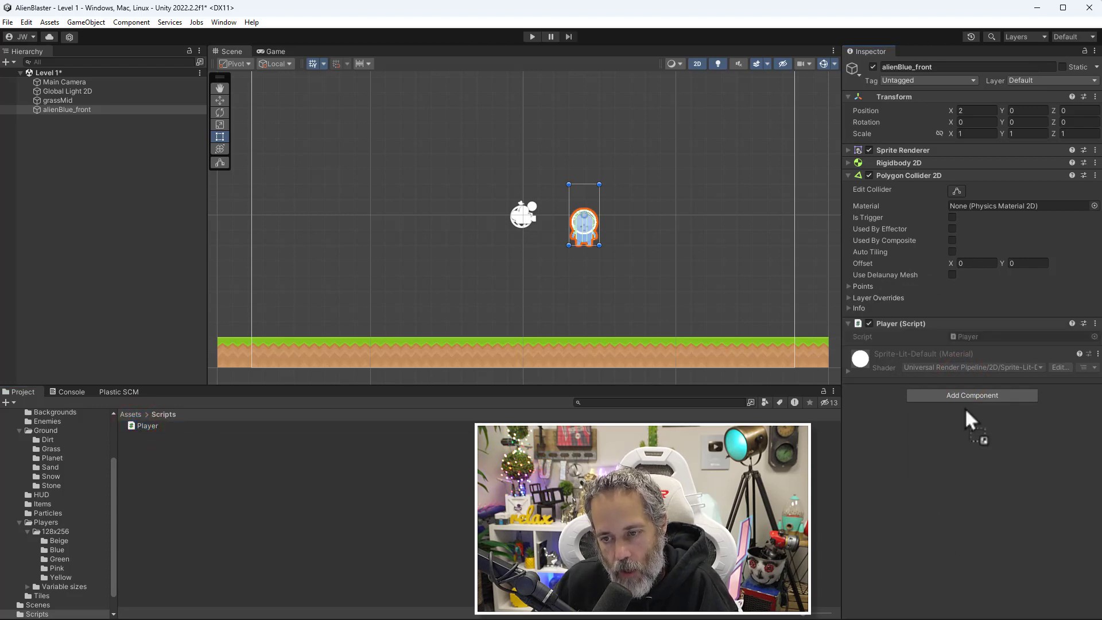
{"action": "left_click", "coordinate": [147, 425]}
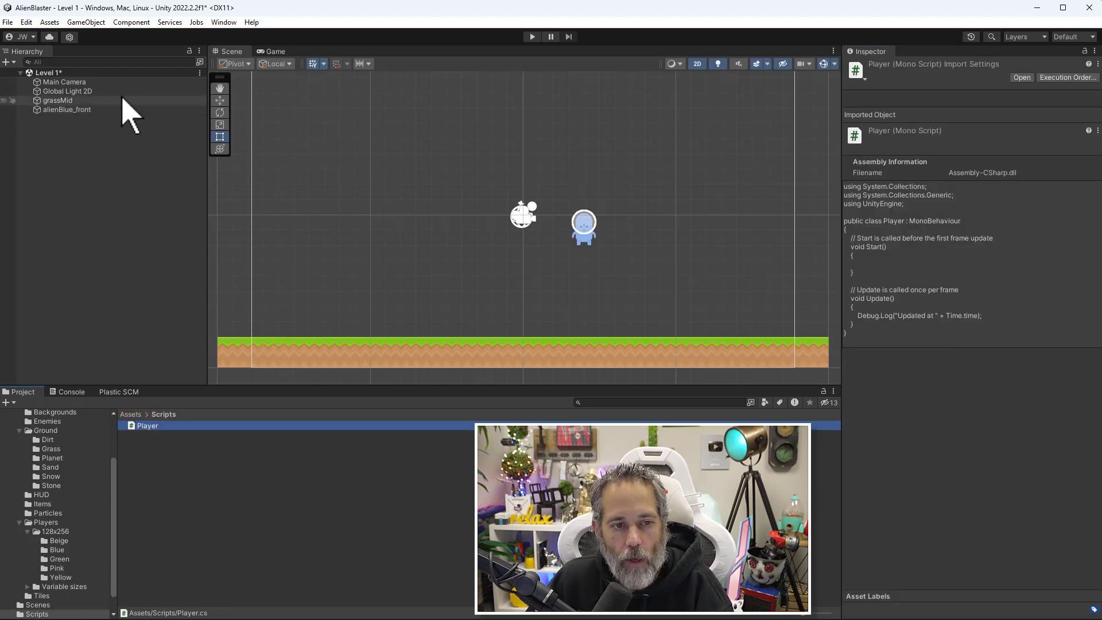
{"action": "left_click", "coordinate": [66, 110]}
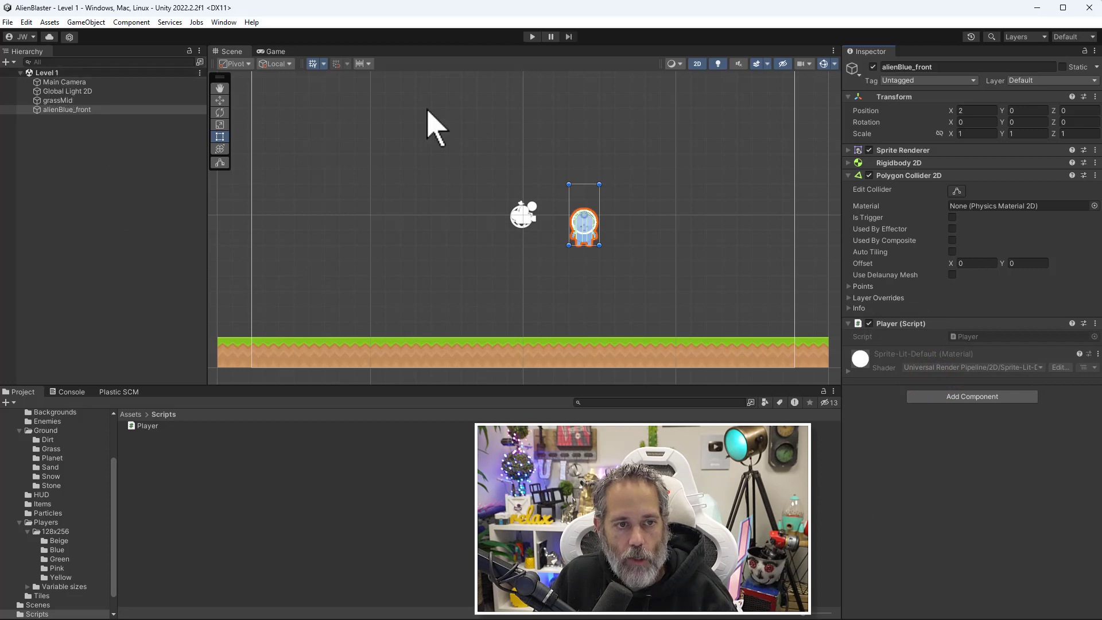
{"action": "left_click", "coordinate": [531, 37]}
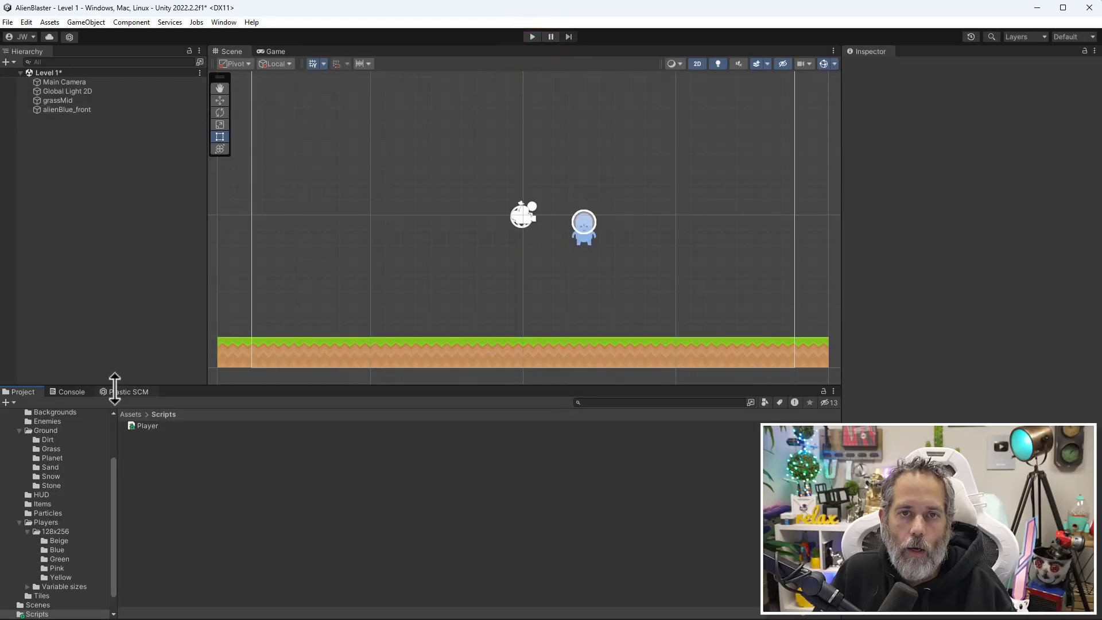
{"action": "mouse_move", "coordinate": [126, 407]}
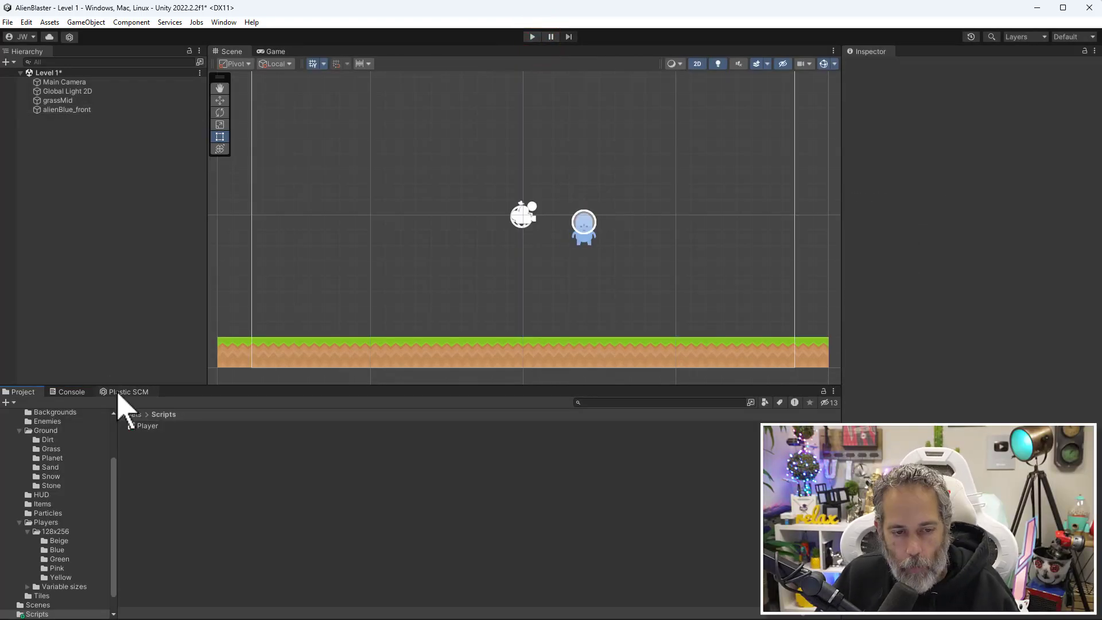
Check in Level 1 and Player.cs with an 'Added the player script' comment, retrying after the lock error.
{"action": "left_click", "coordinate": [126, 391]}
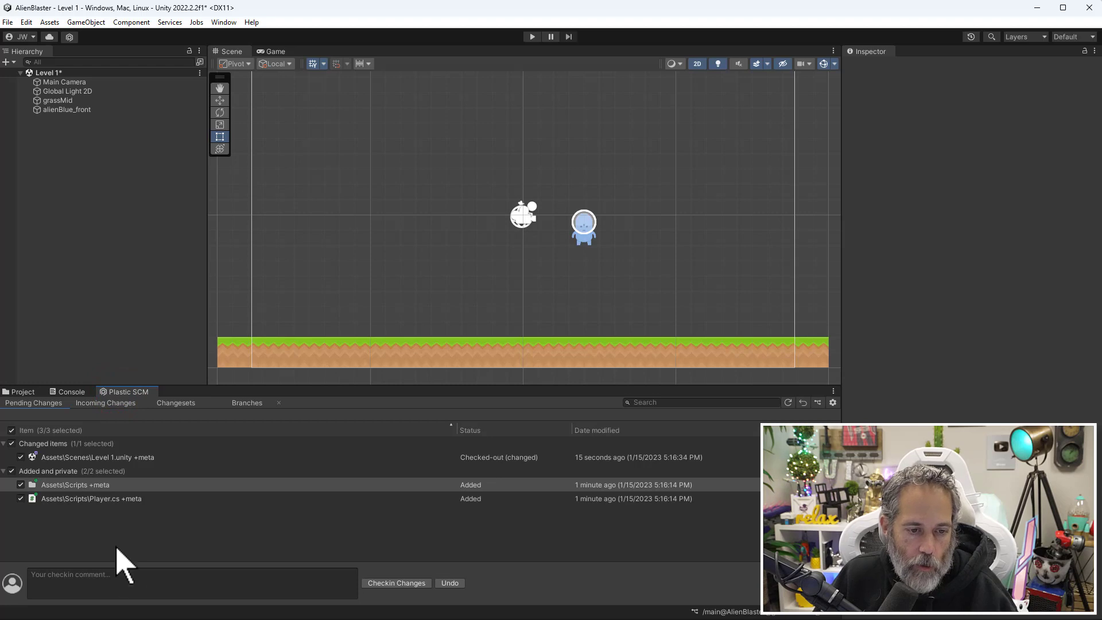
{"action": "left_click", "coordinate": [141, 583]}
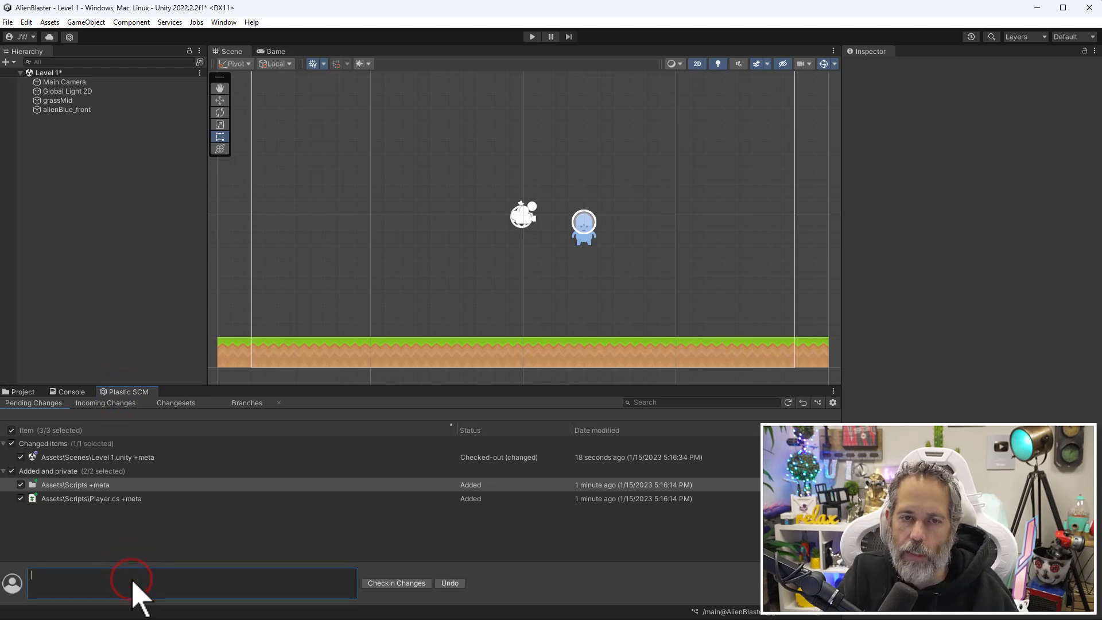
{"action": "type", "text": "Added the player script and attached it in level 1"}
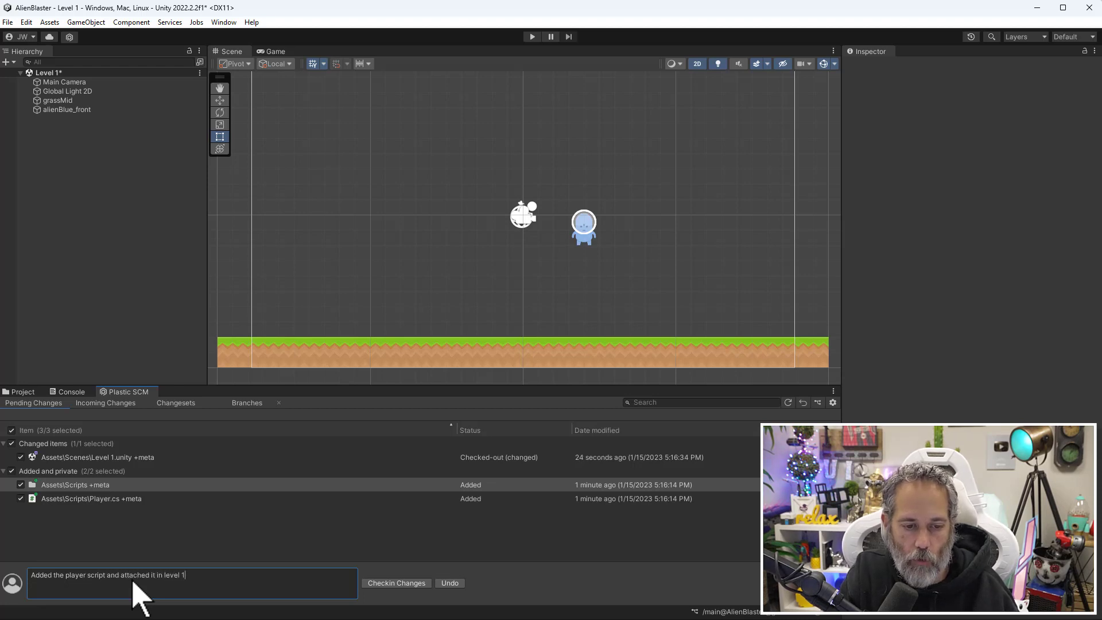
{"action": "left_click", "coordinate": [396, 582]}
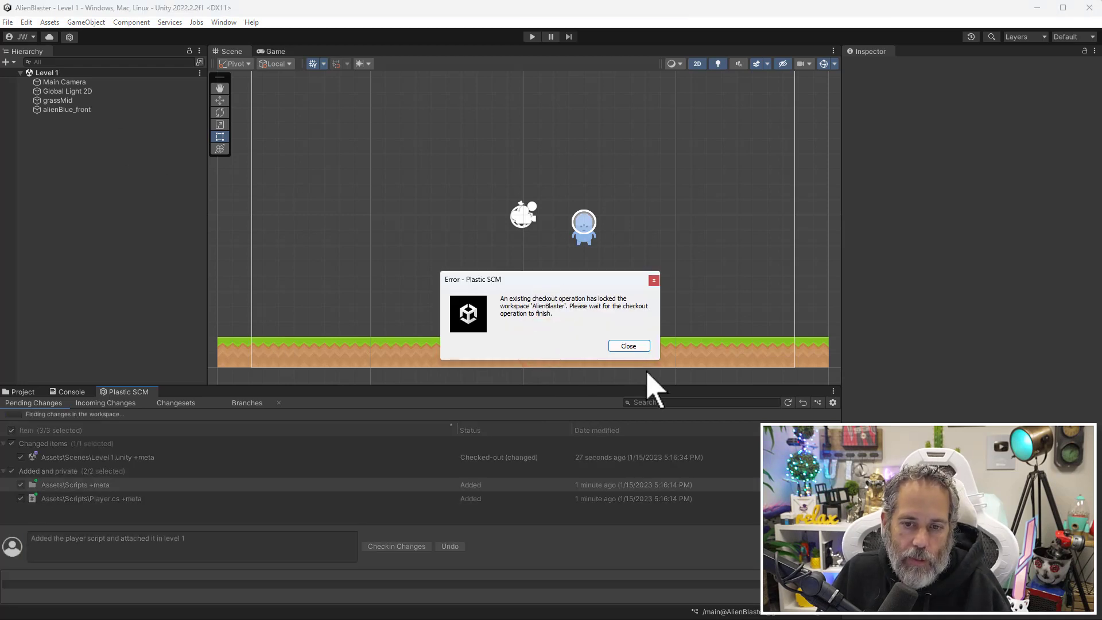
{"action": "left_click", "coordinate": [627, 345]}
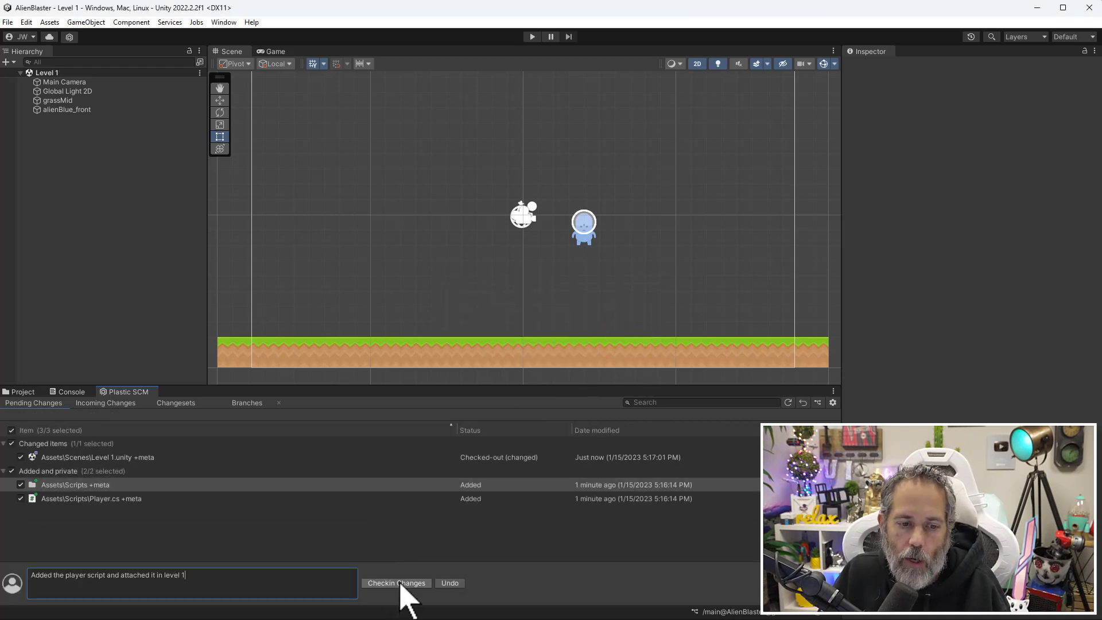
{"action": "left_click", "coordinate": [395, 583]}
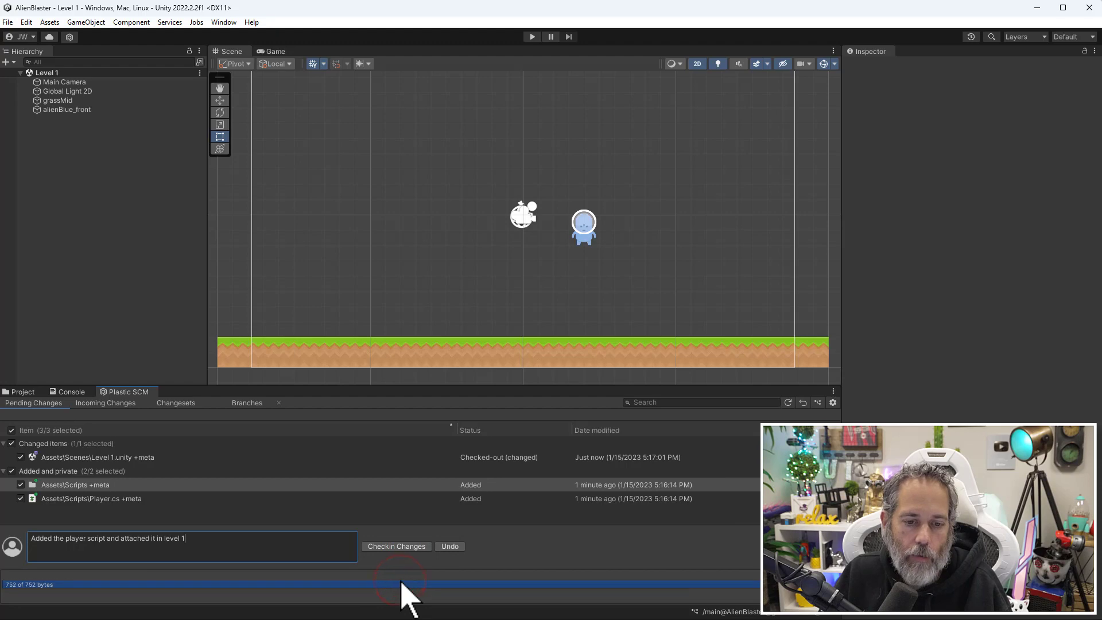
{"action": "left_click", "coordinate": [395, 546]}
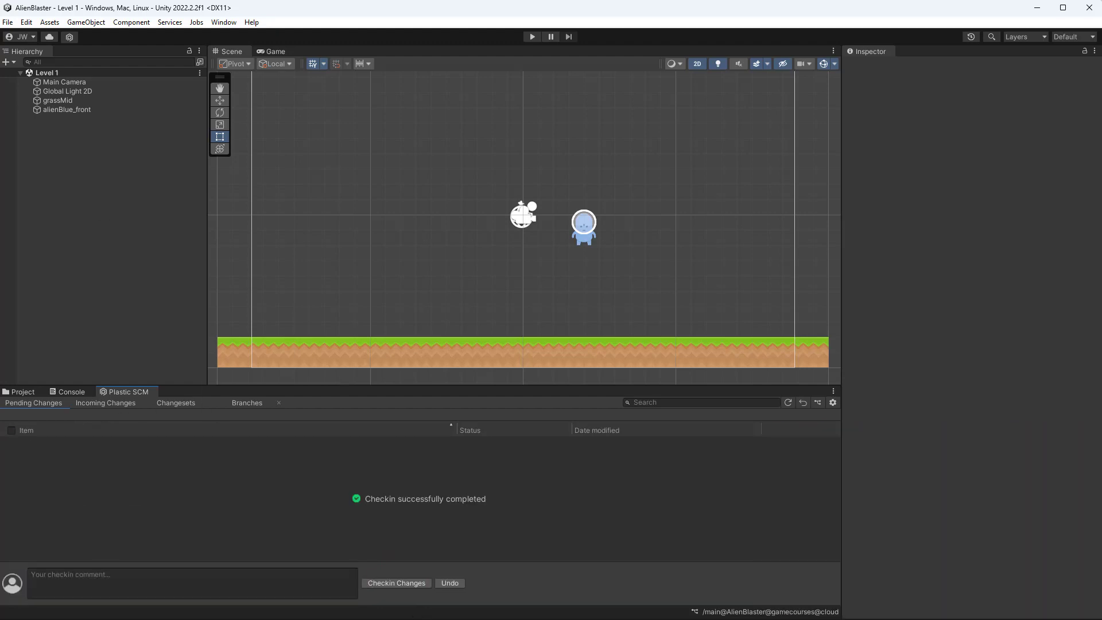